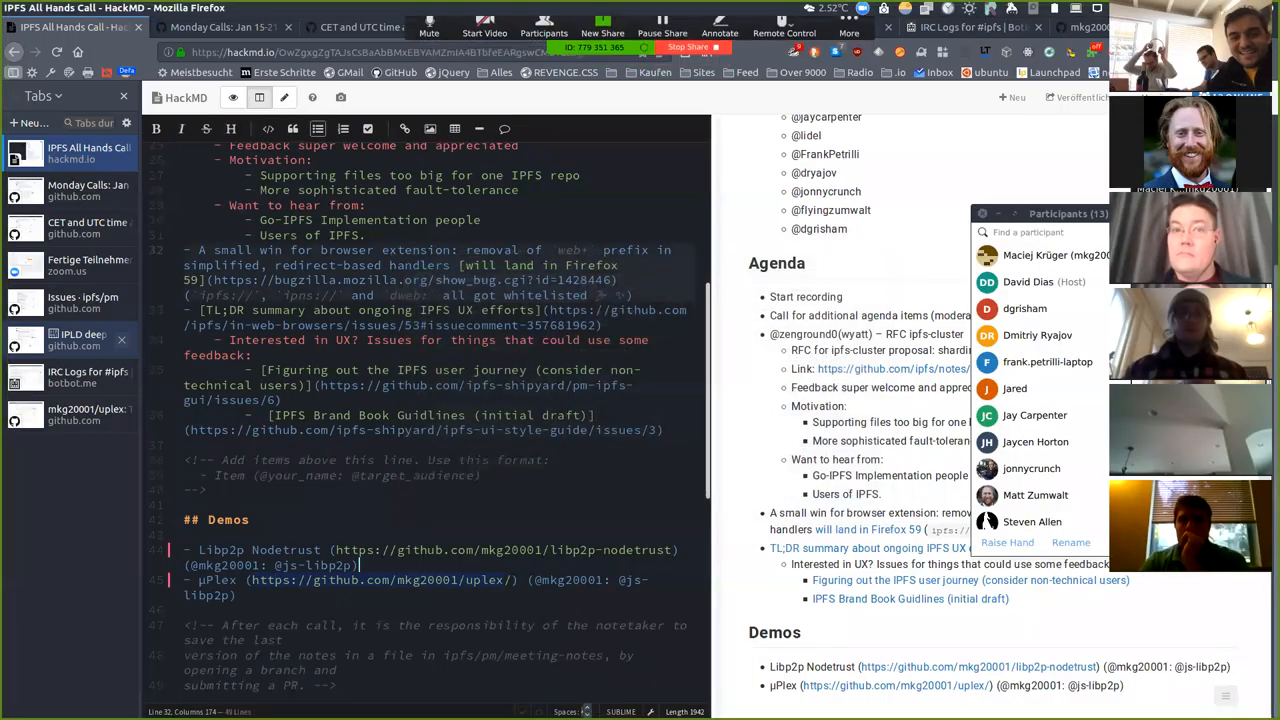
- Reload the Nodetrust Demo tab and launch the offline node so it comes online
scroll(down, 3)
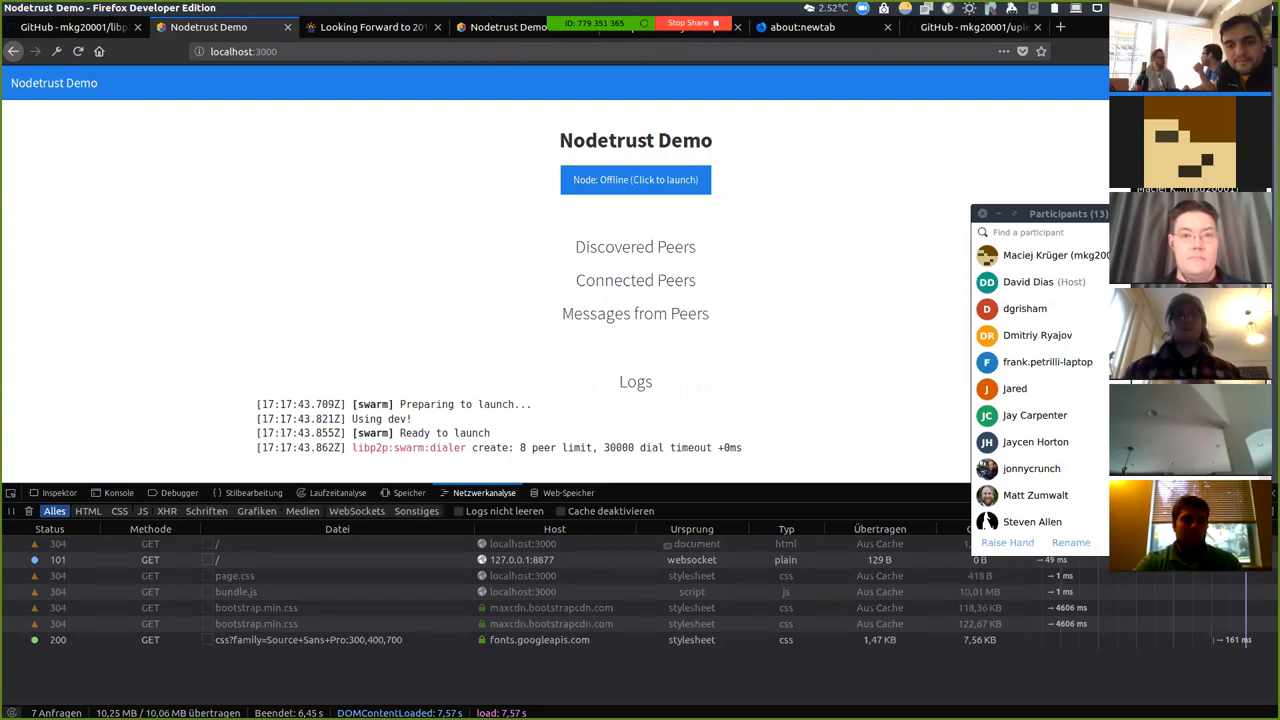
drag(1040, 213, 765, 541)
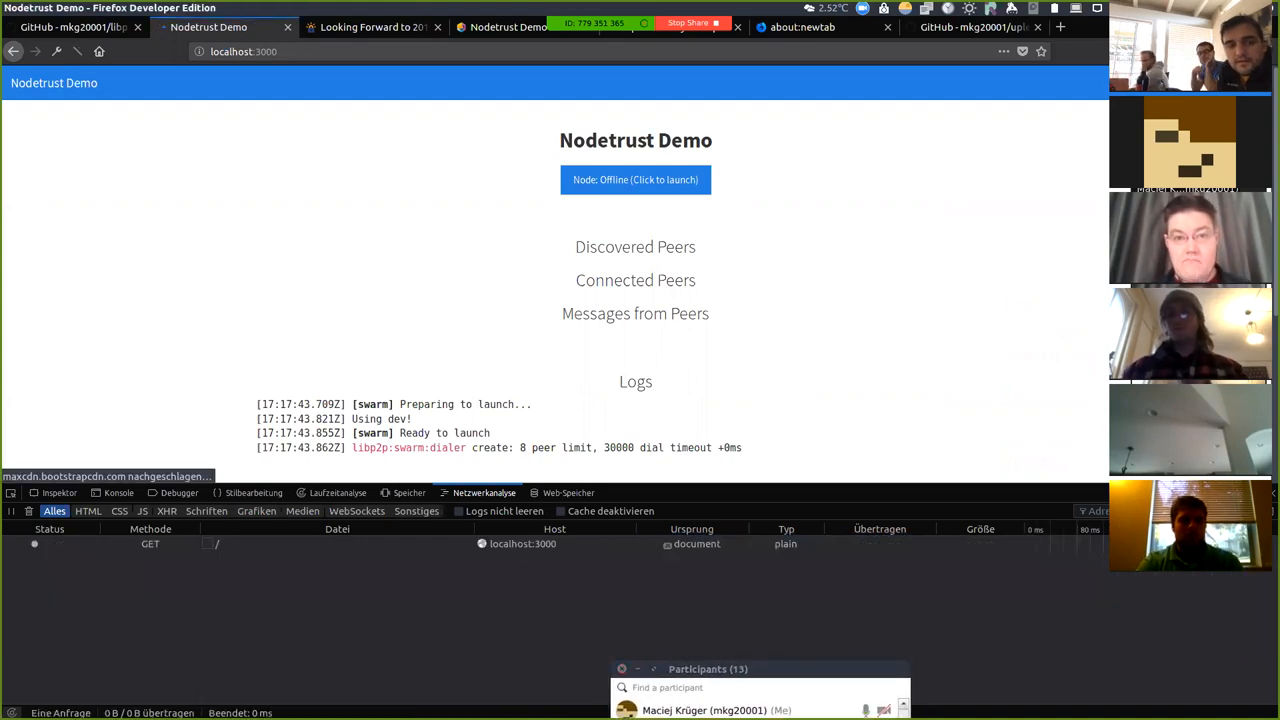
click(635, 179)
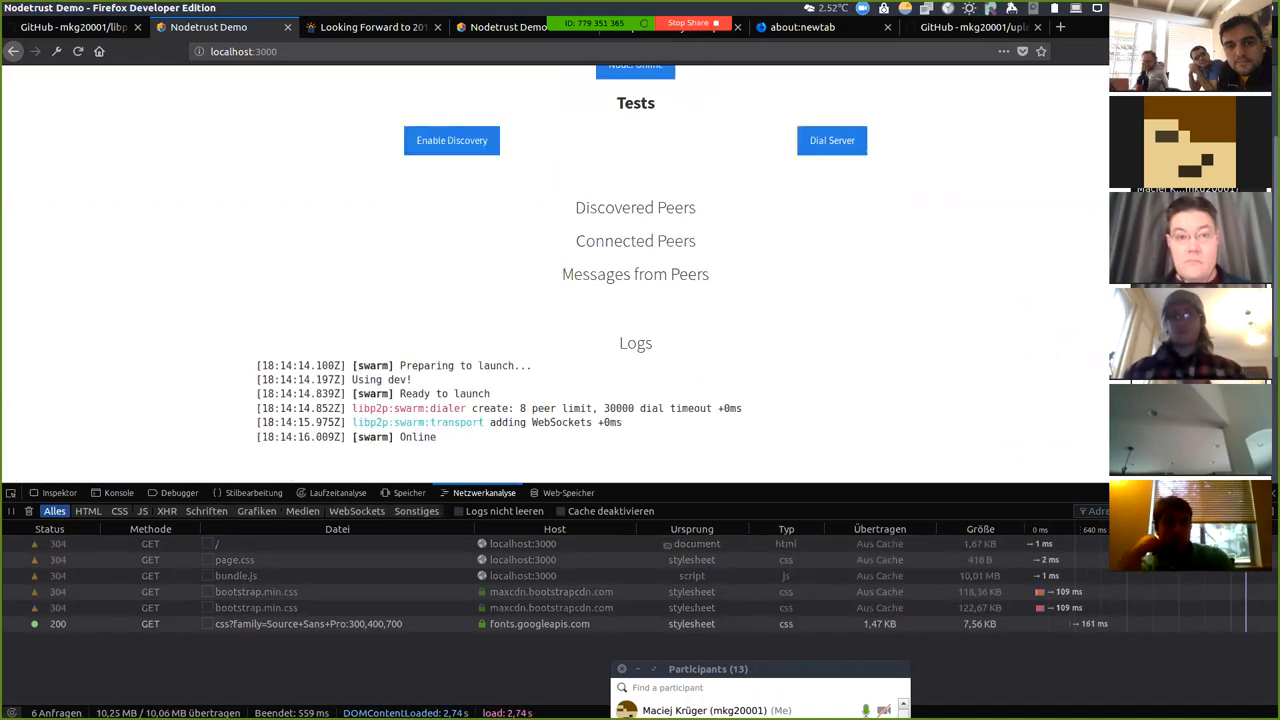
click(451, 140)
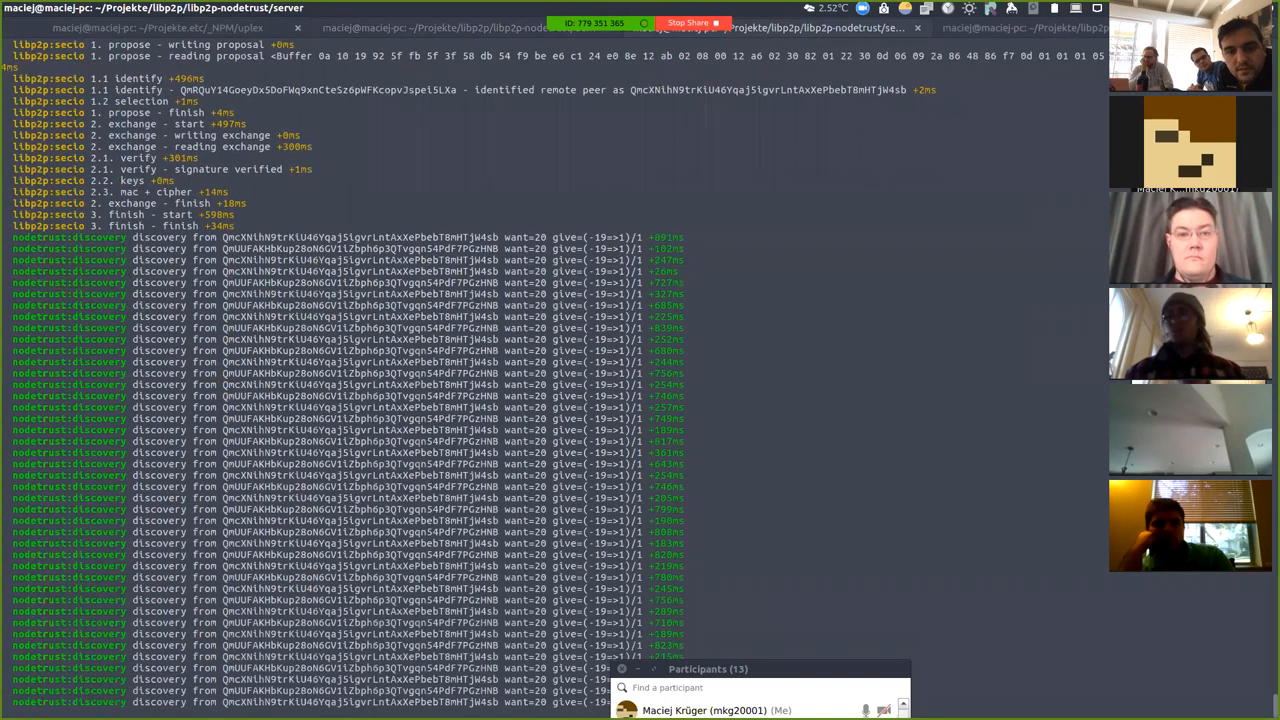
- Scroll the demo client's nodemon log through the dial, secio handshake and online messages
scroll(down, 3)
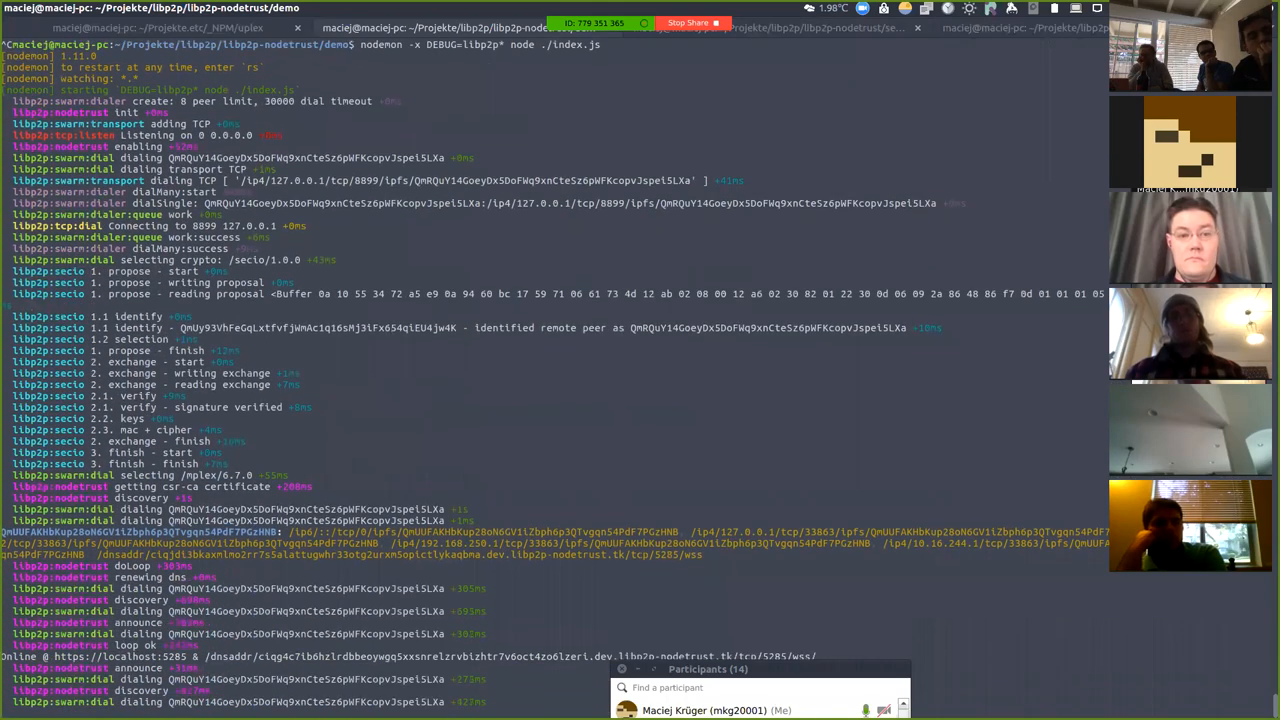
scroll(down, 3)
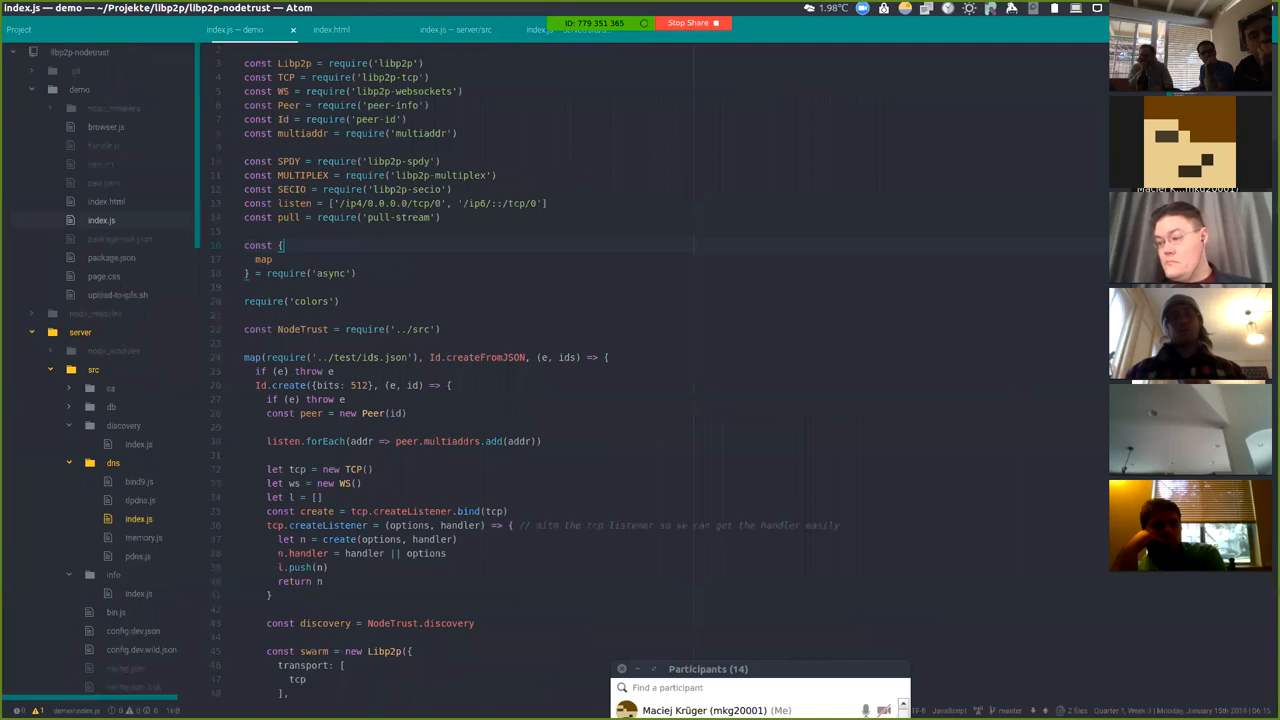
- Walk the top of demo/index.js, glance at browser.js, and return to index.js
scroll(down, 3)
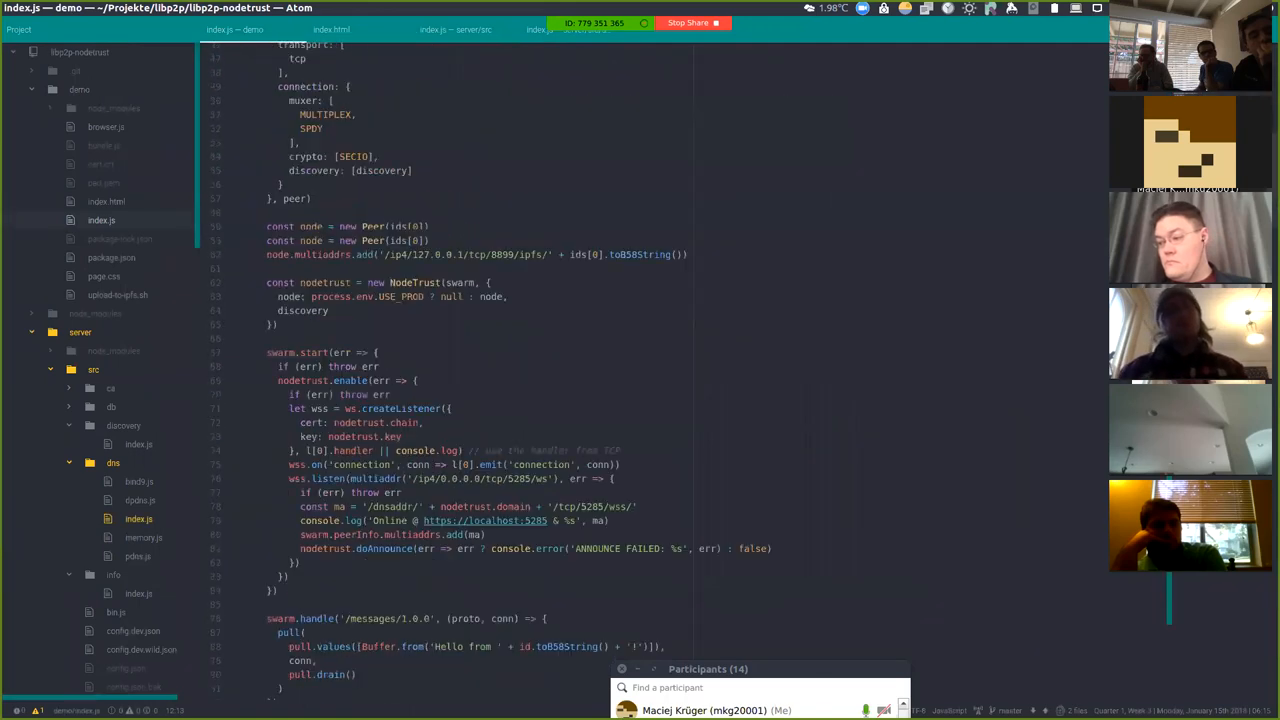
scroll(down, 3)
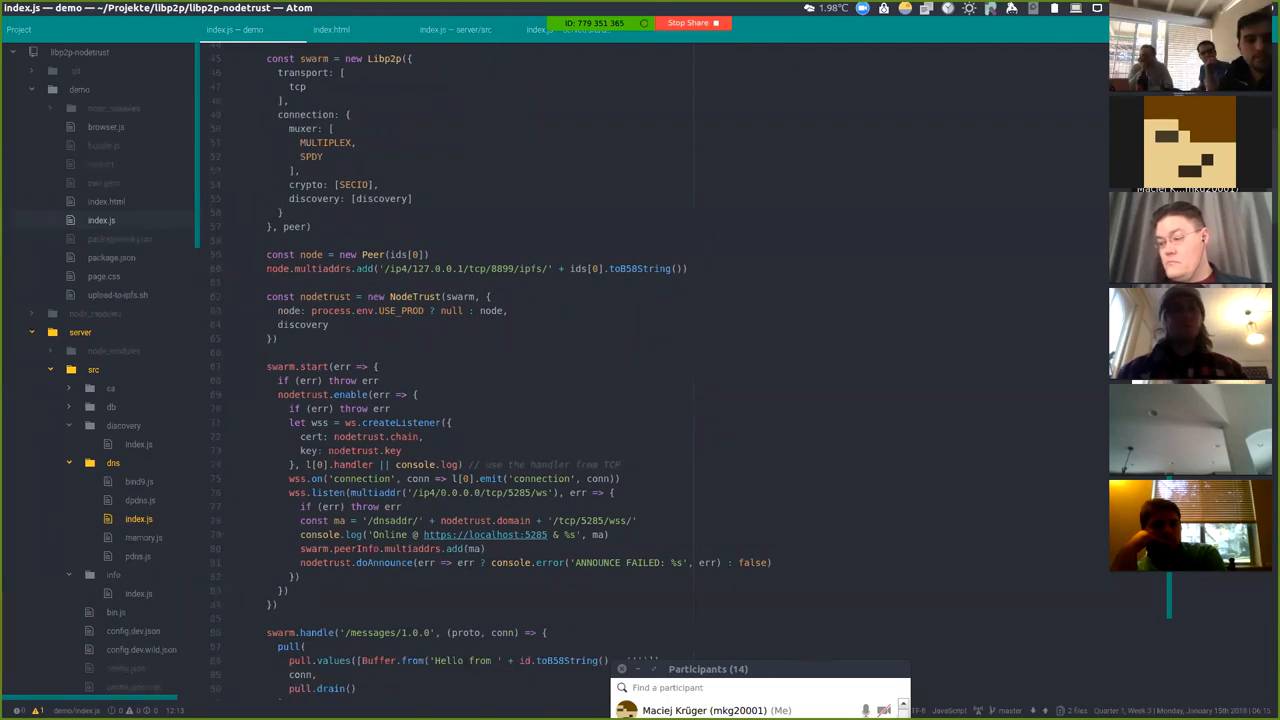
scroll(down, 3)
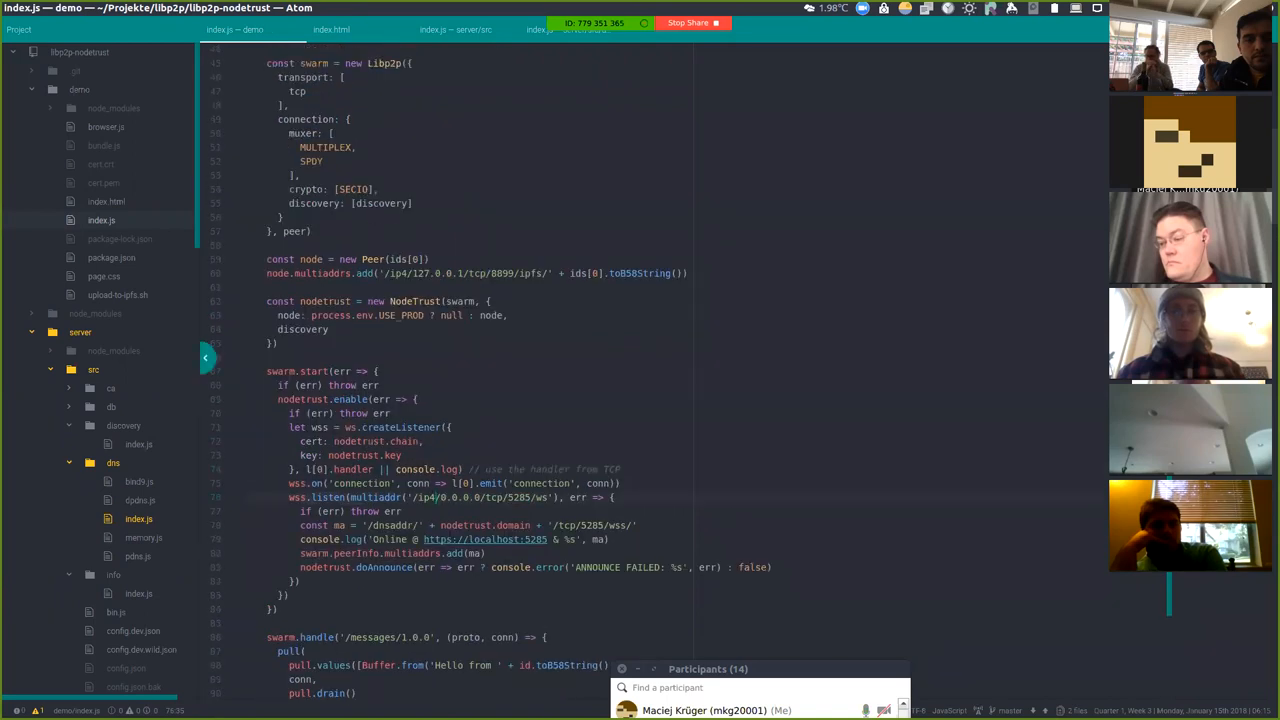
click(106, 126)
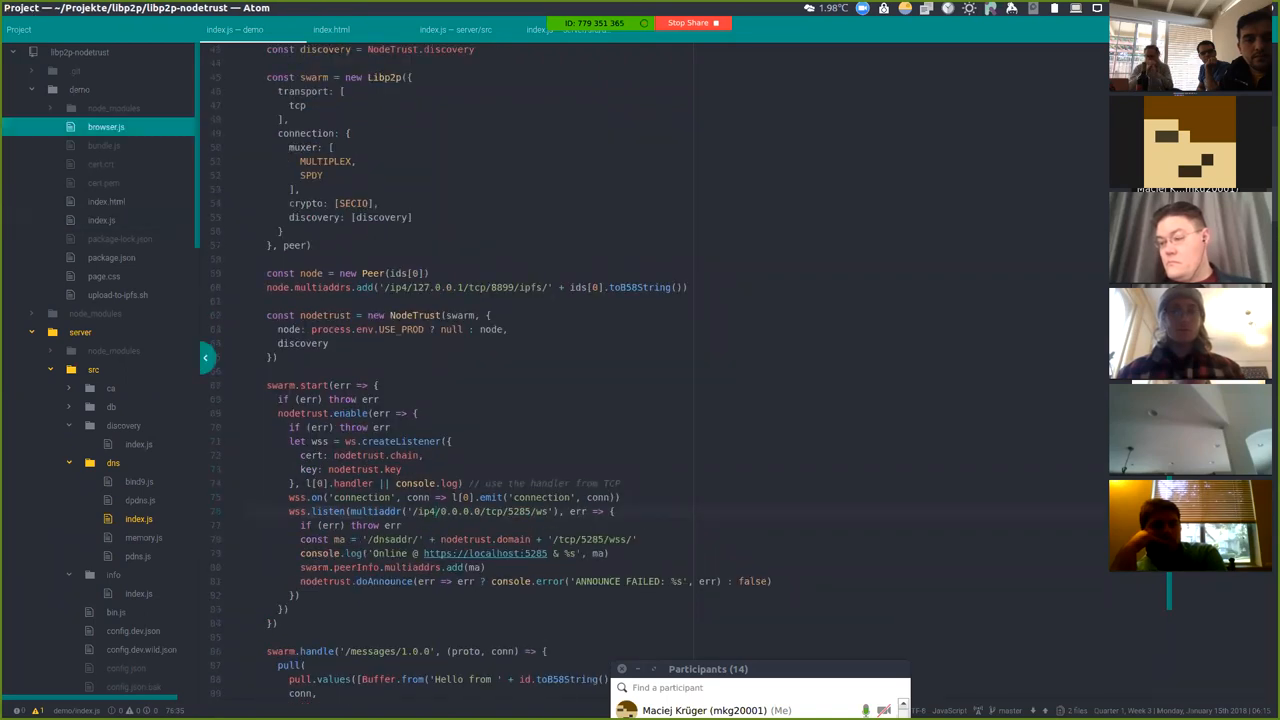
click(330, 29)
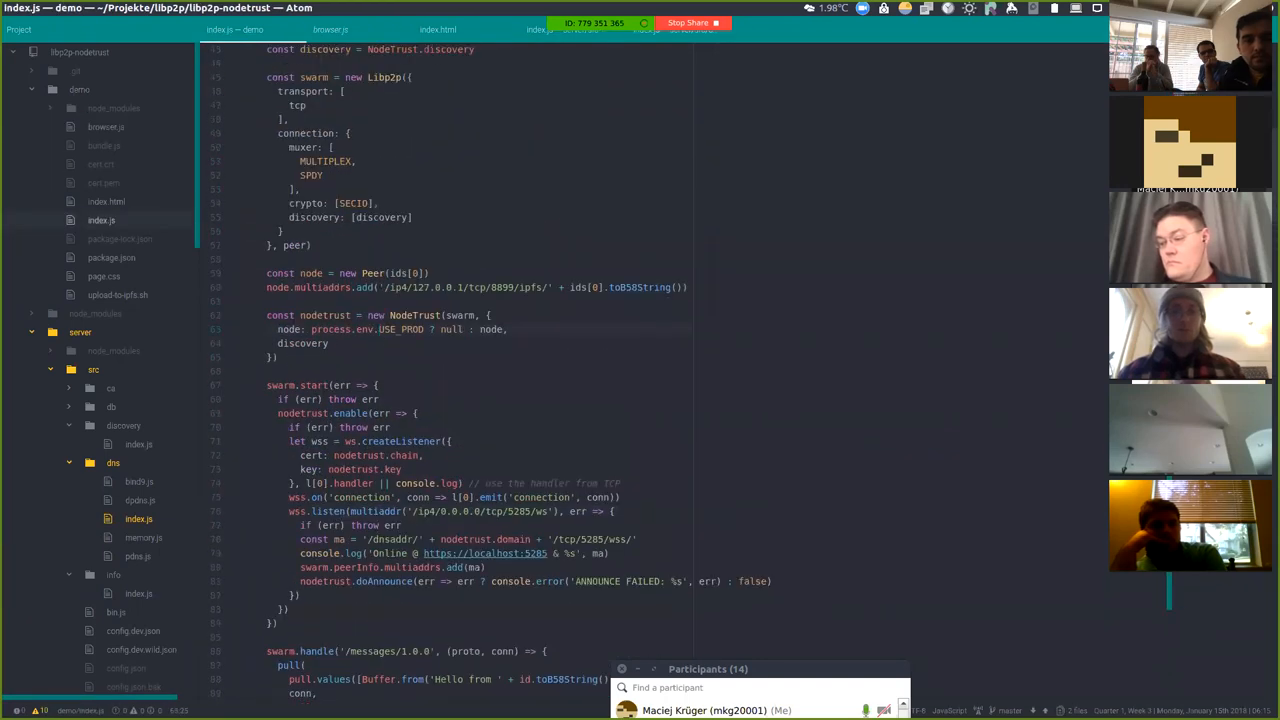
- Read index.js down to the discovery announce code, then switch back to the HackMD notes
scroll(down, 3)
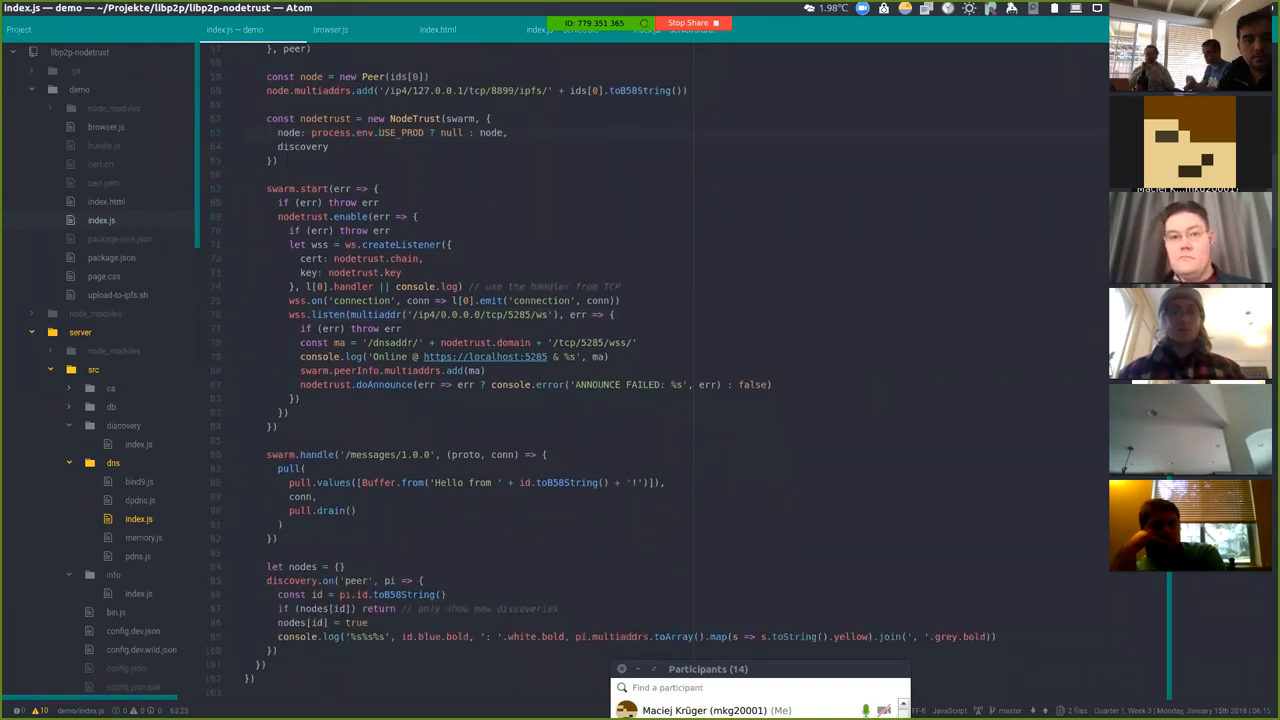
scroll(down, 3)
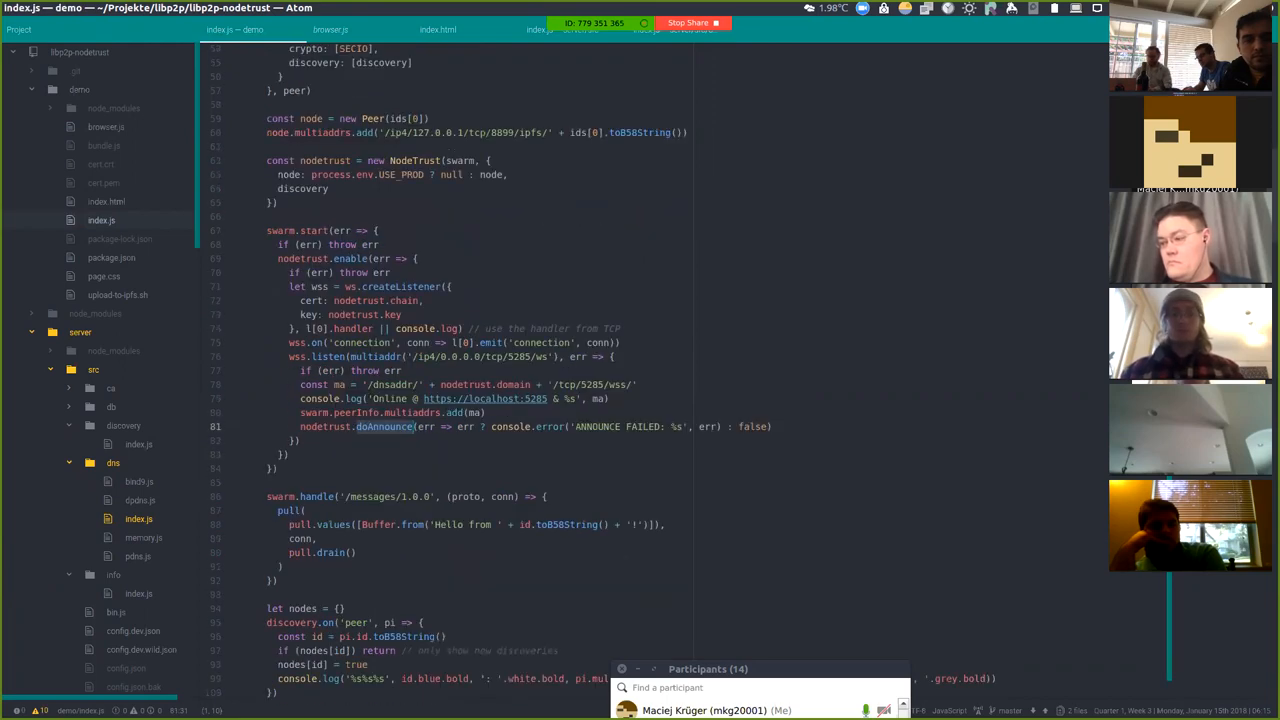
scroll(down, 3)
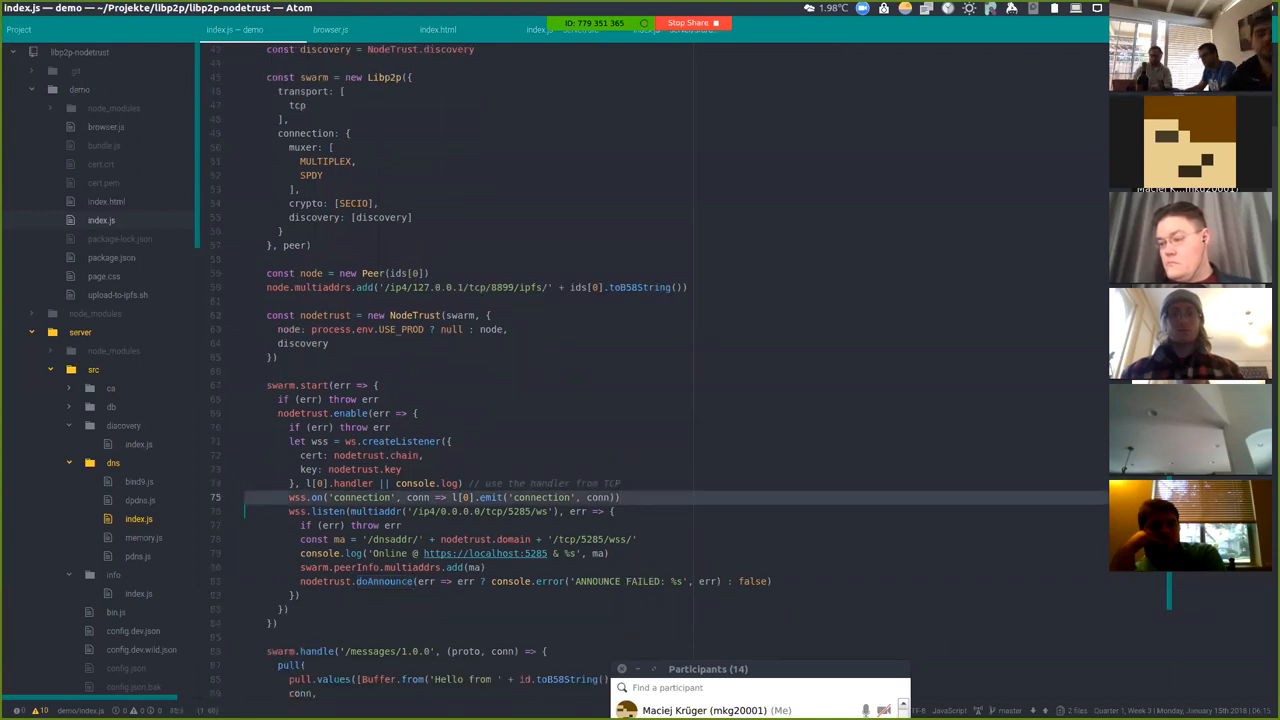
scroll(down, 3)
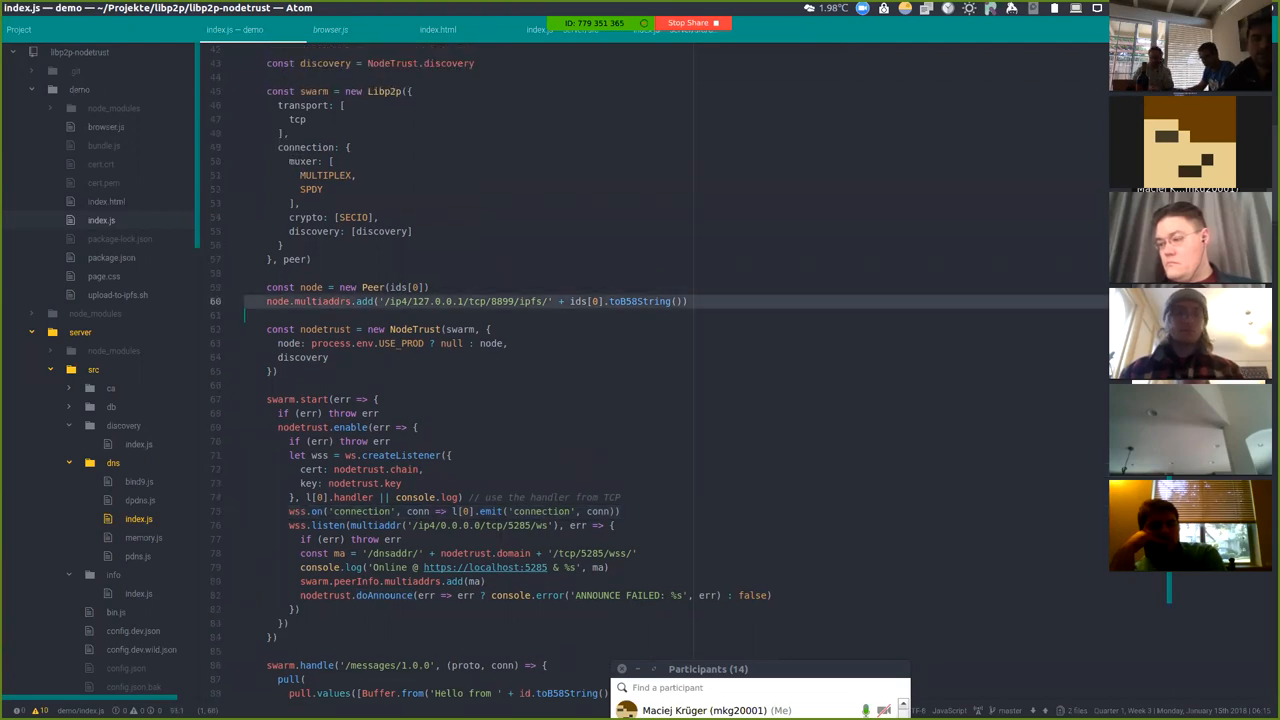
scroll(down, 3)
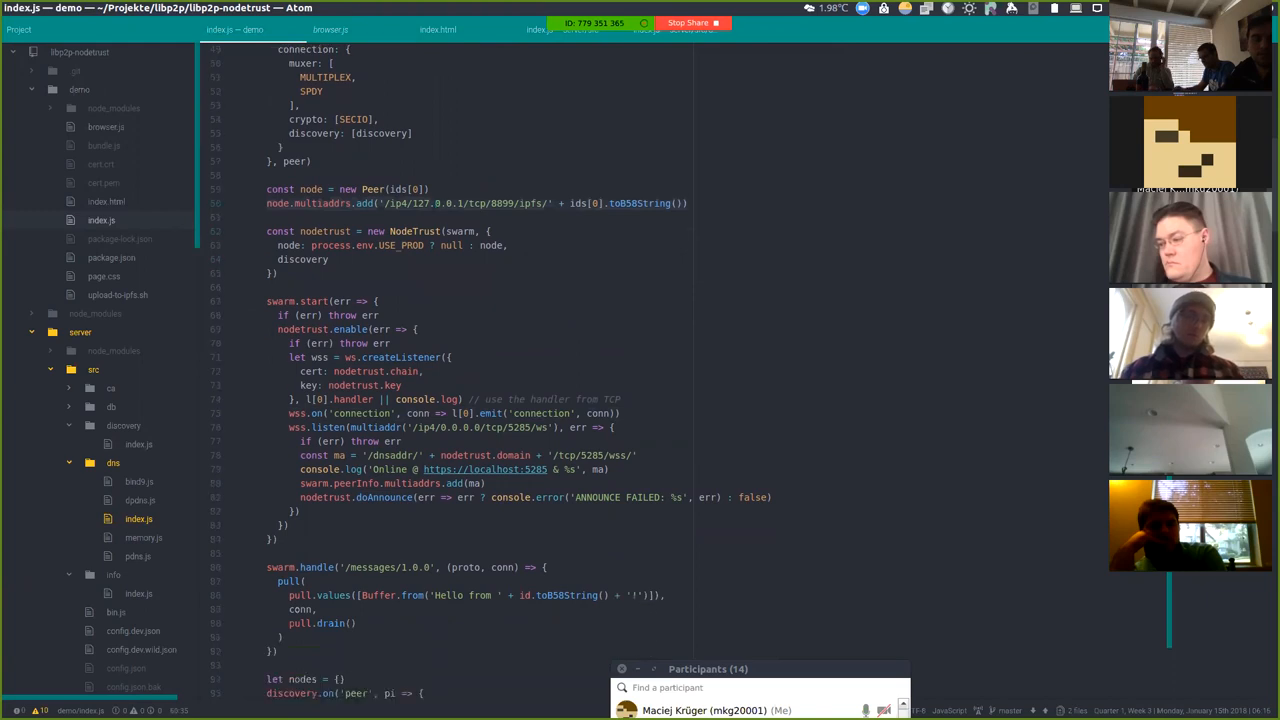
scroll(down, 3)
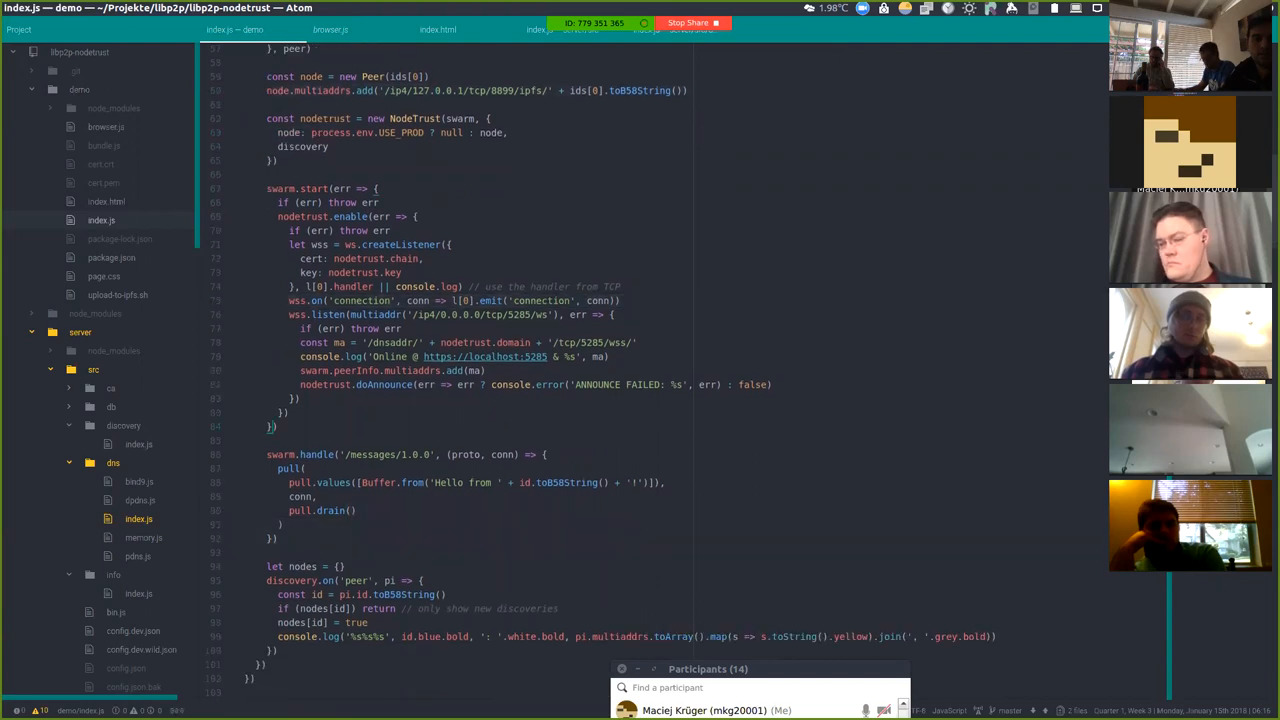
click(330, 29)
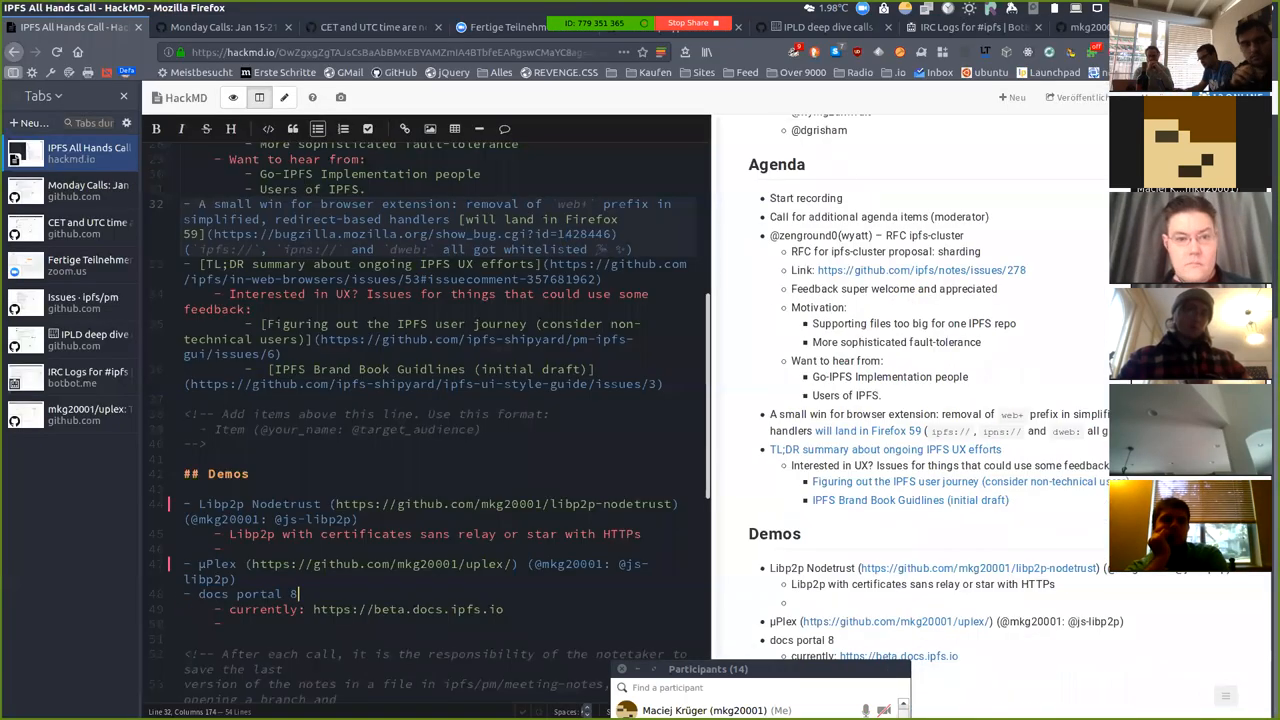
text(@lgierth))
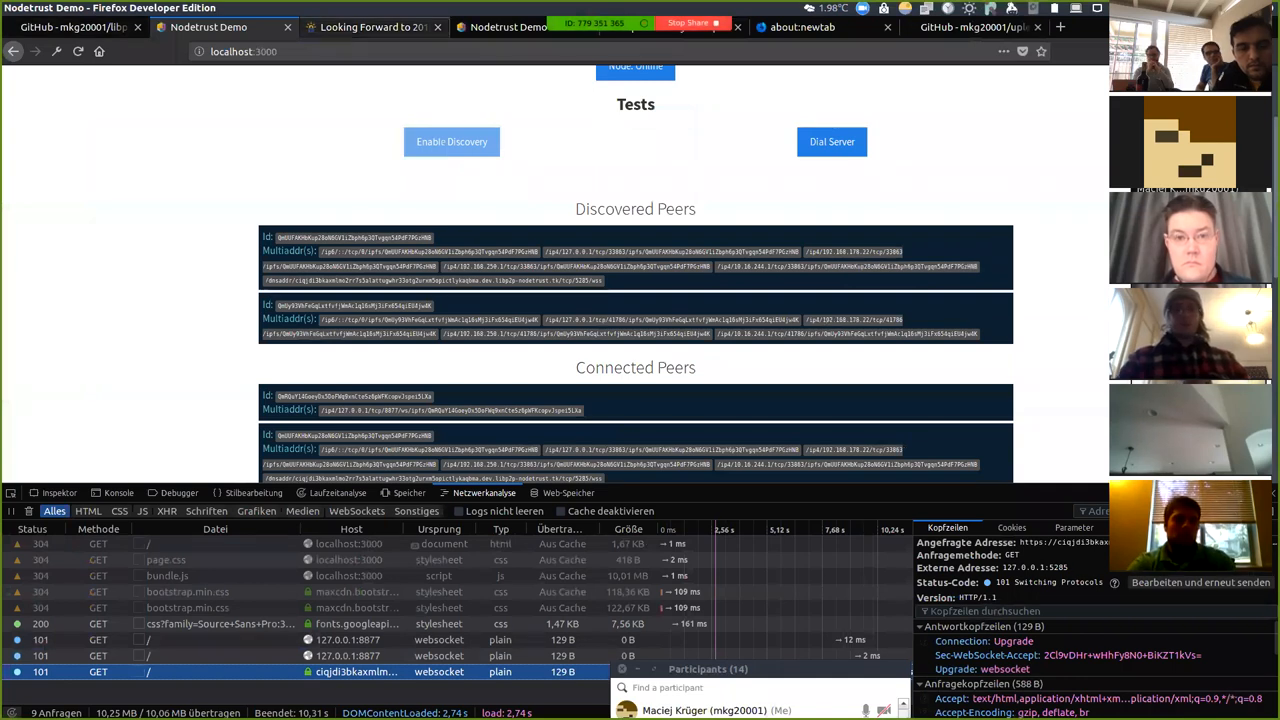
- Show the 'Hello from' peer message on the demo page, then bring up Let's Encrypt's 2018 post
click(372, 27)
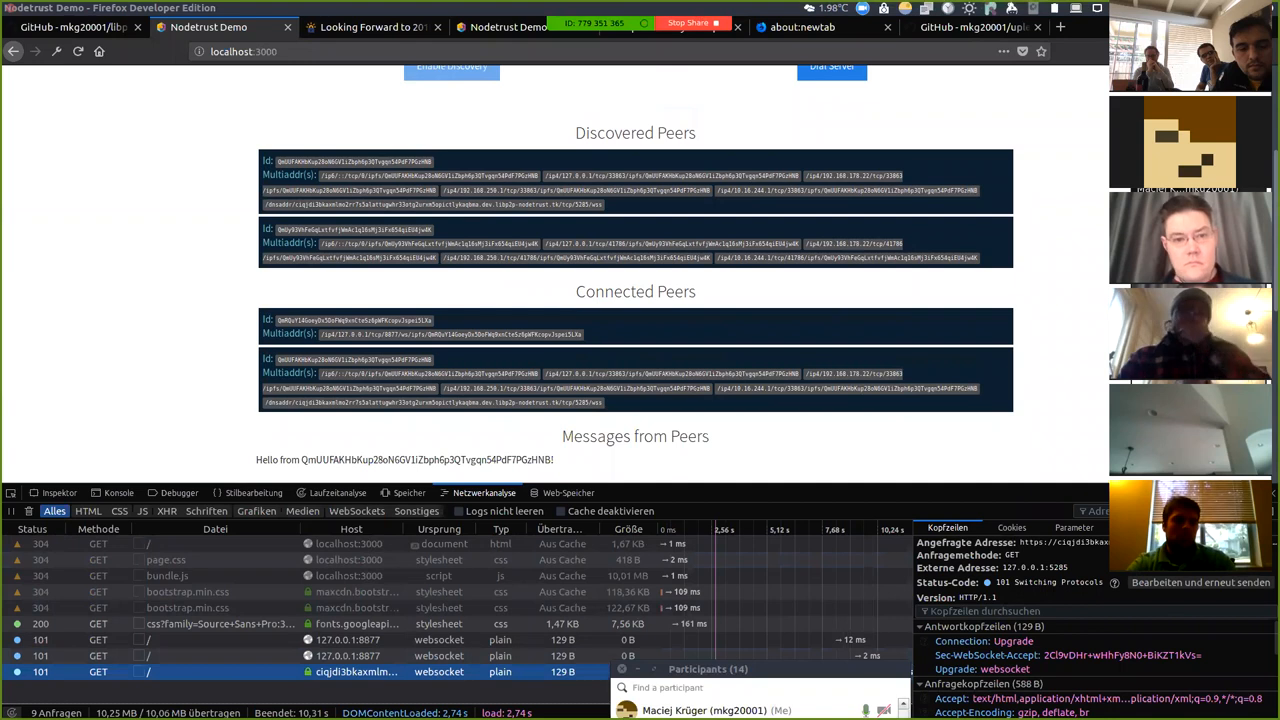
click(370, 27)
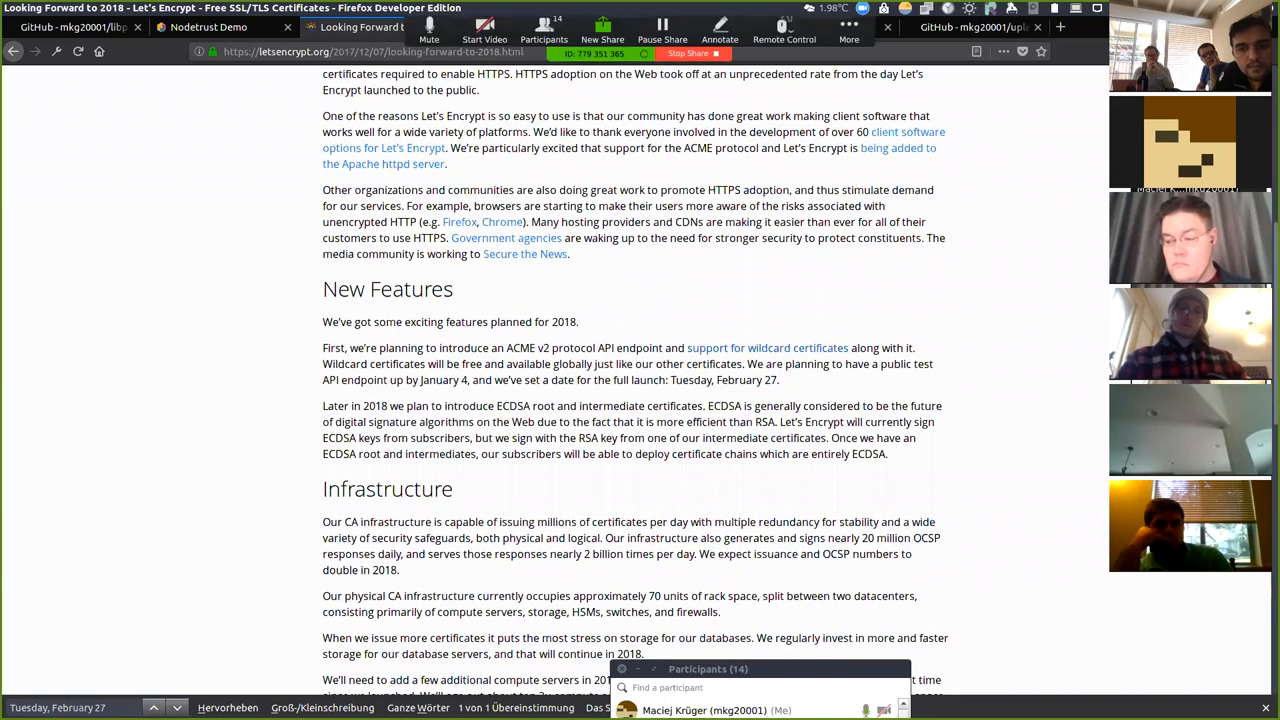
- Return to the Nodetrust Demo tab showing the node online with its peers
click(210, 27)
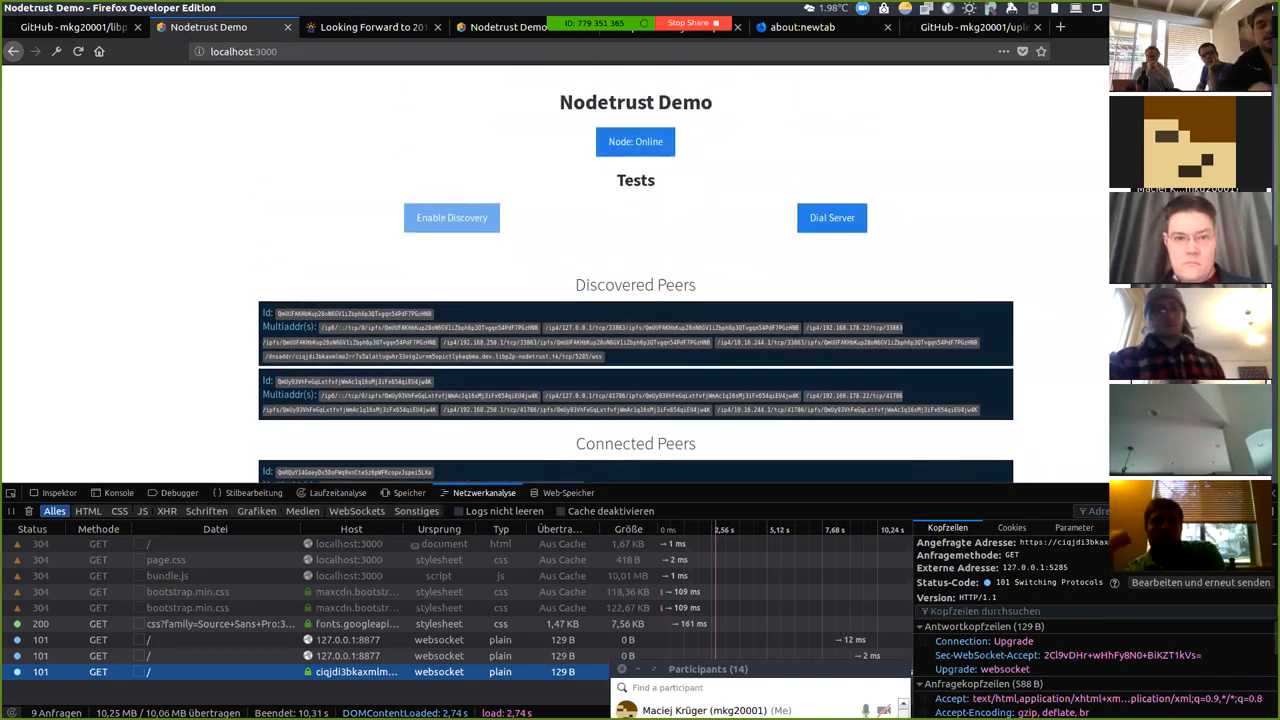
- Scroll the Nodetrust Demo page through its discovered and connected peers lists
scroll(down, 3)
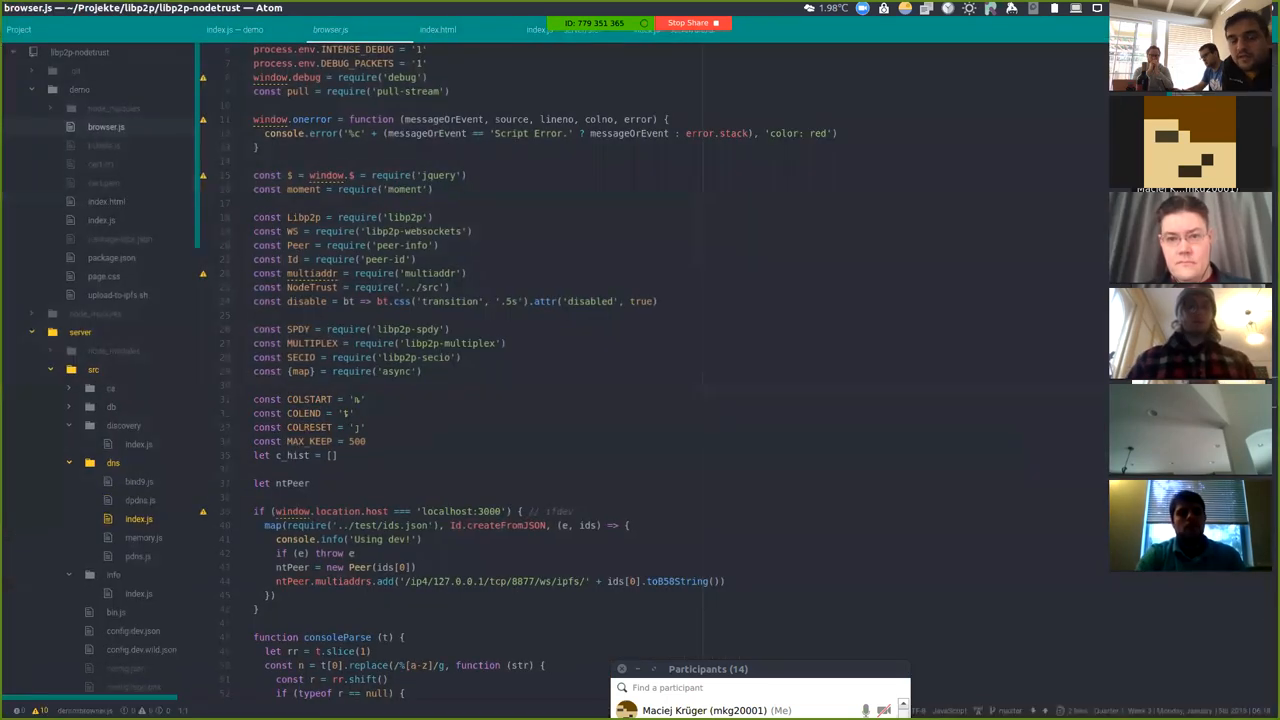
- Read through browser.js's logging code before moving to the server's DNS handler
scroll(down, 3)
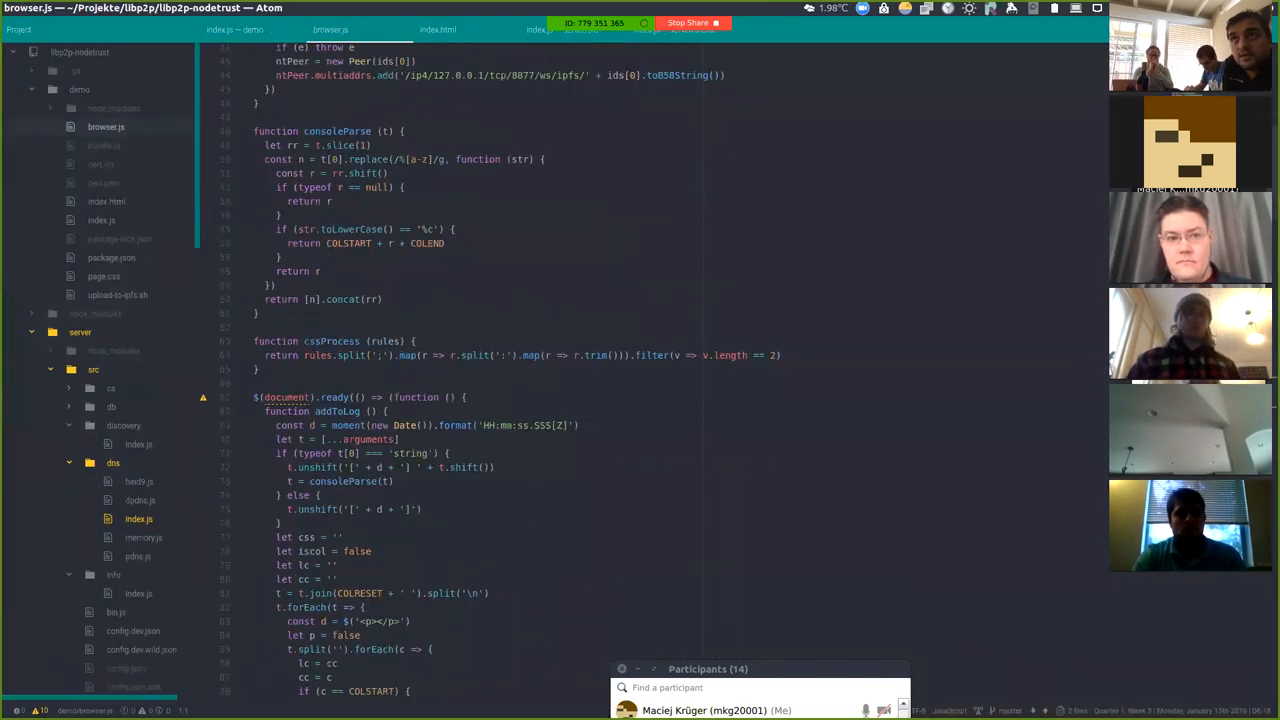
scroll(down, 3)
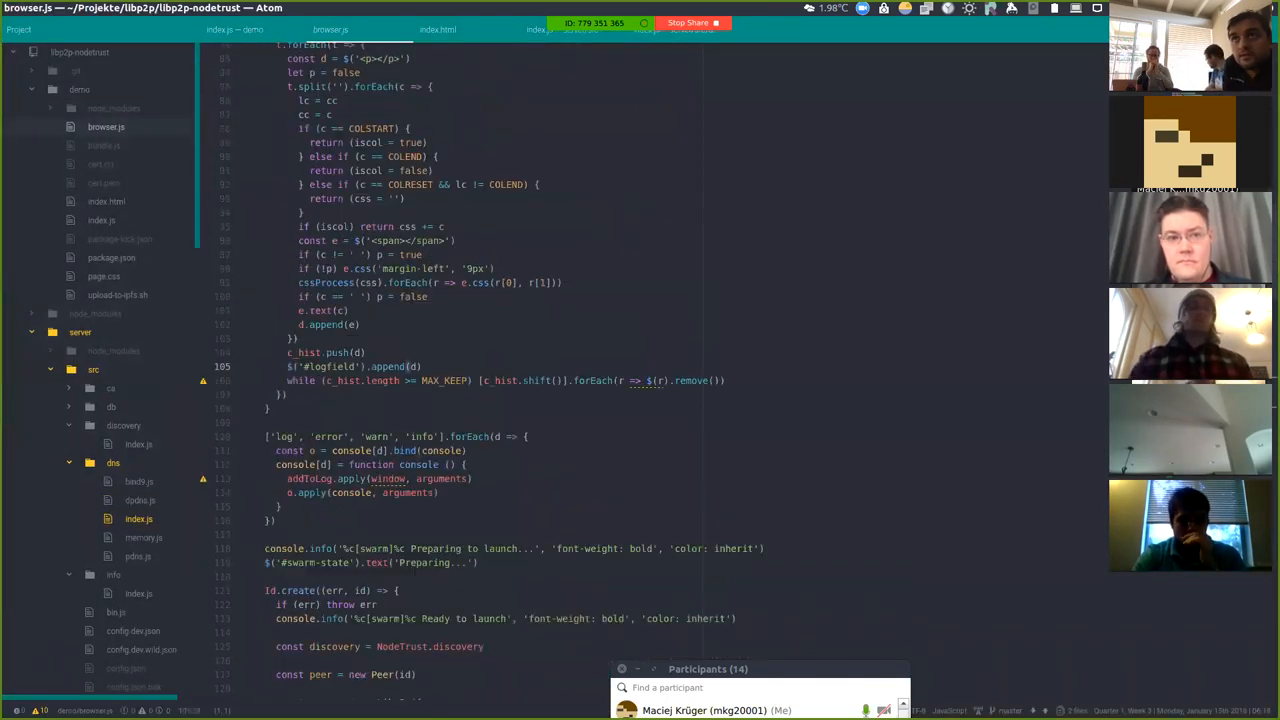
scroll(down, 3)
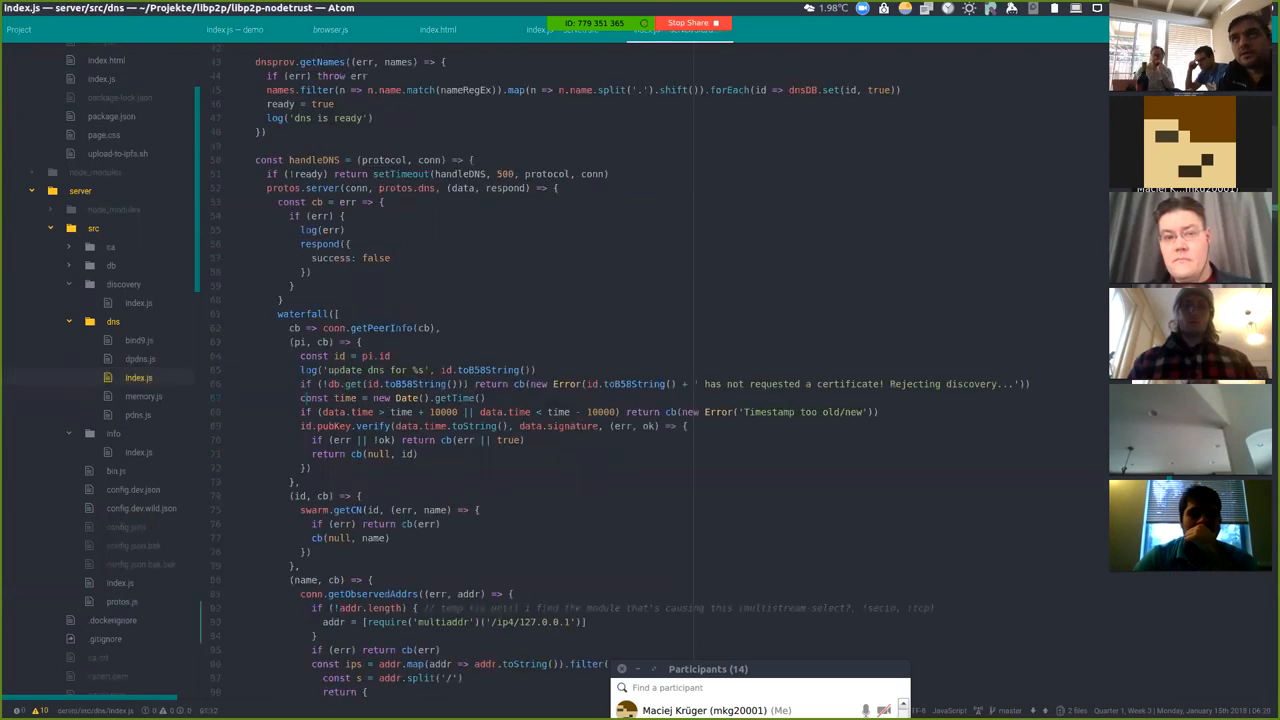
- Bring the swarm.start and nodetrust.enable block of demo/index.js into view
scroll(down, 3)
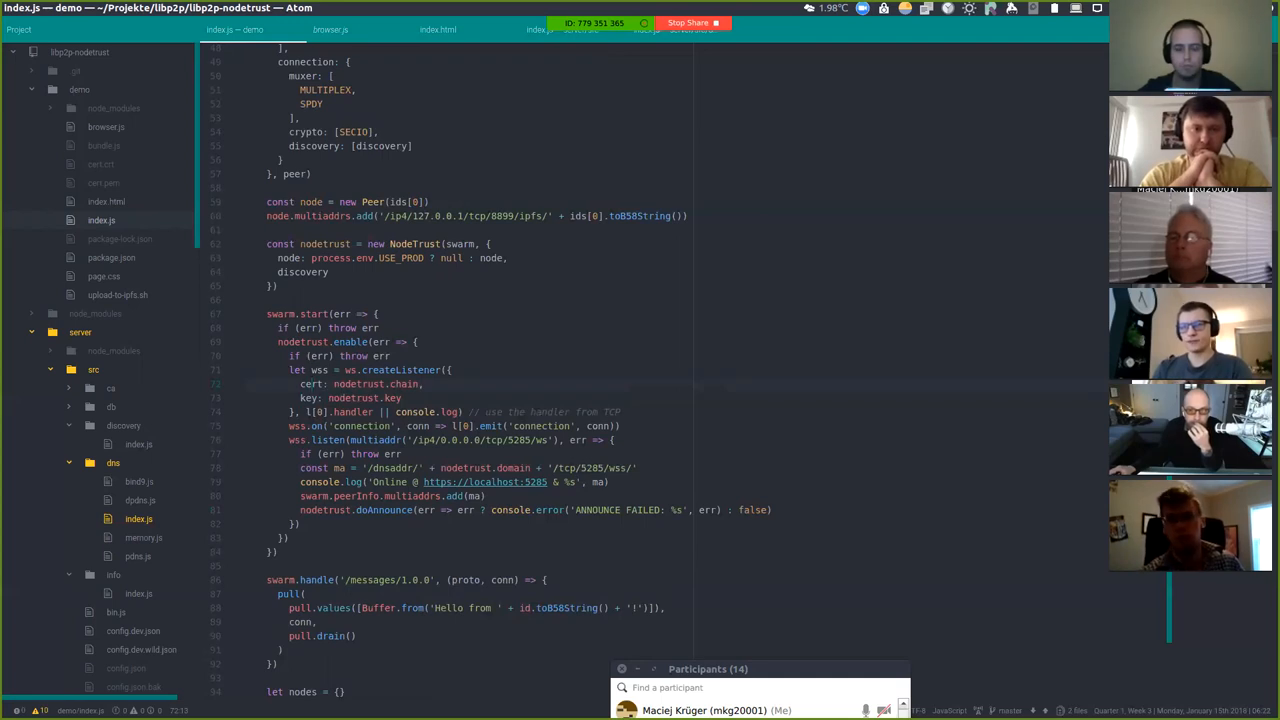
- Review the rest of demo/index.js while the server's ca folder with forge.js and index.js is expanded
scroll(down, 3)
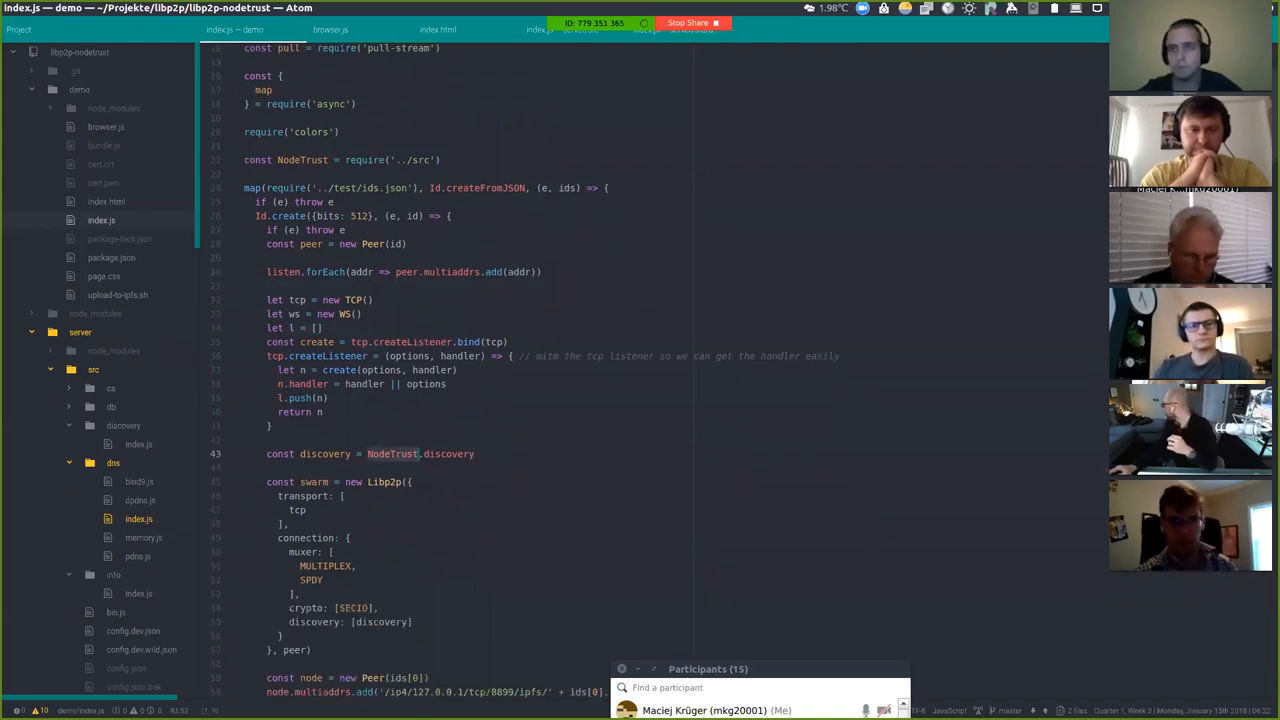
scroll(down, 3)
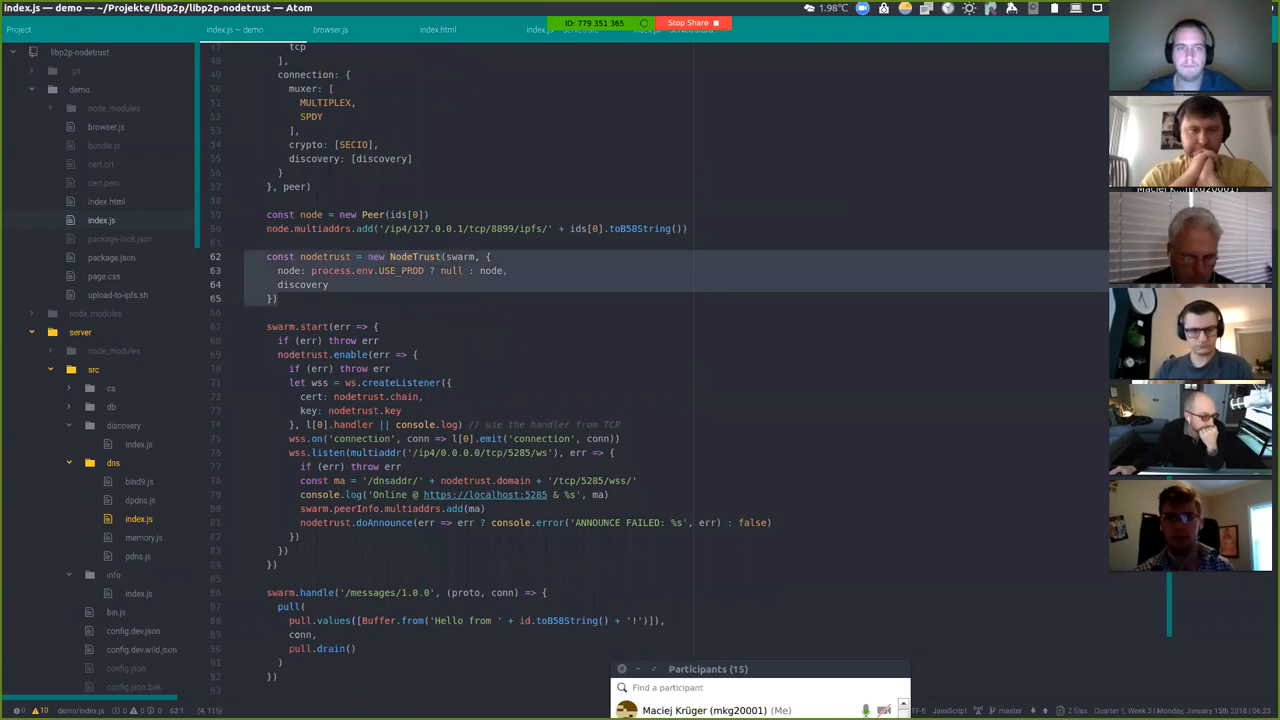
scroll(down, 3)
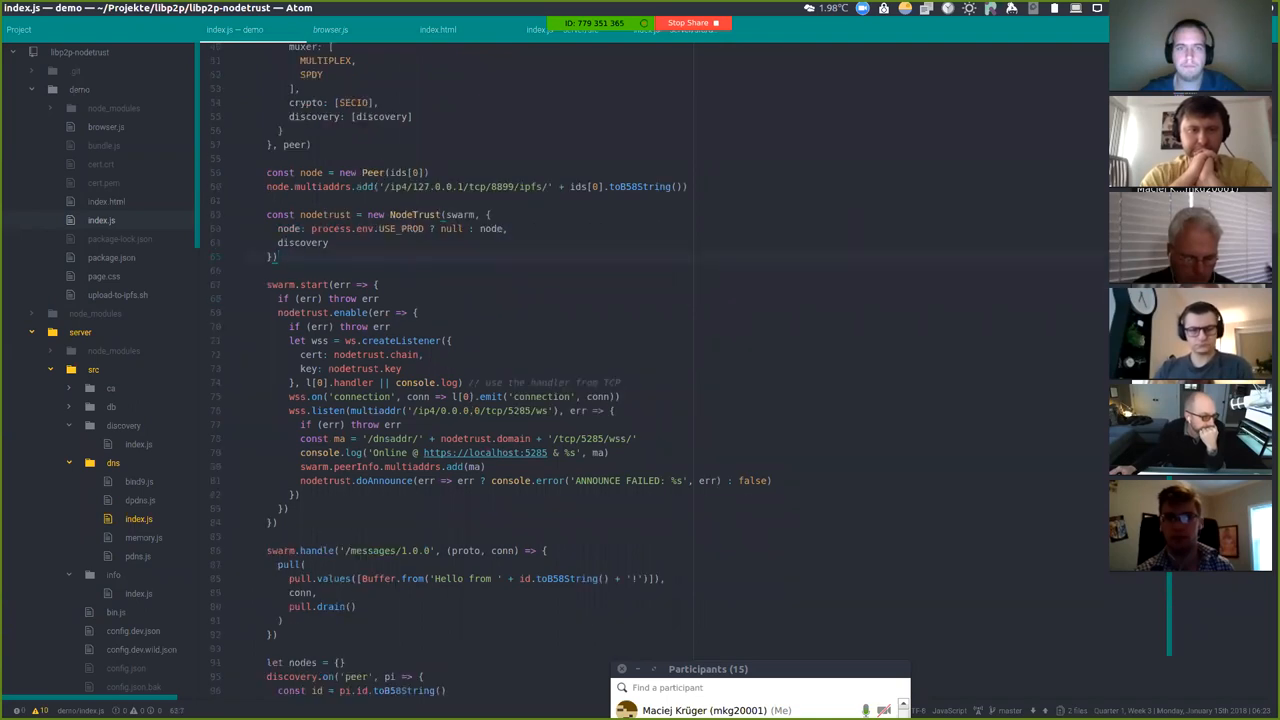
scroll(down, 3)
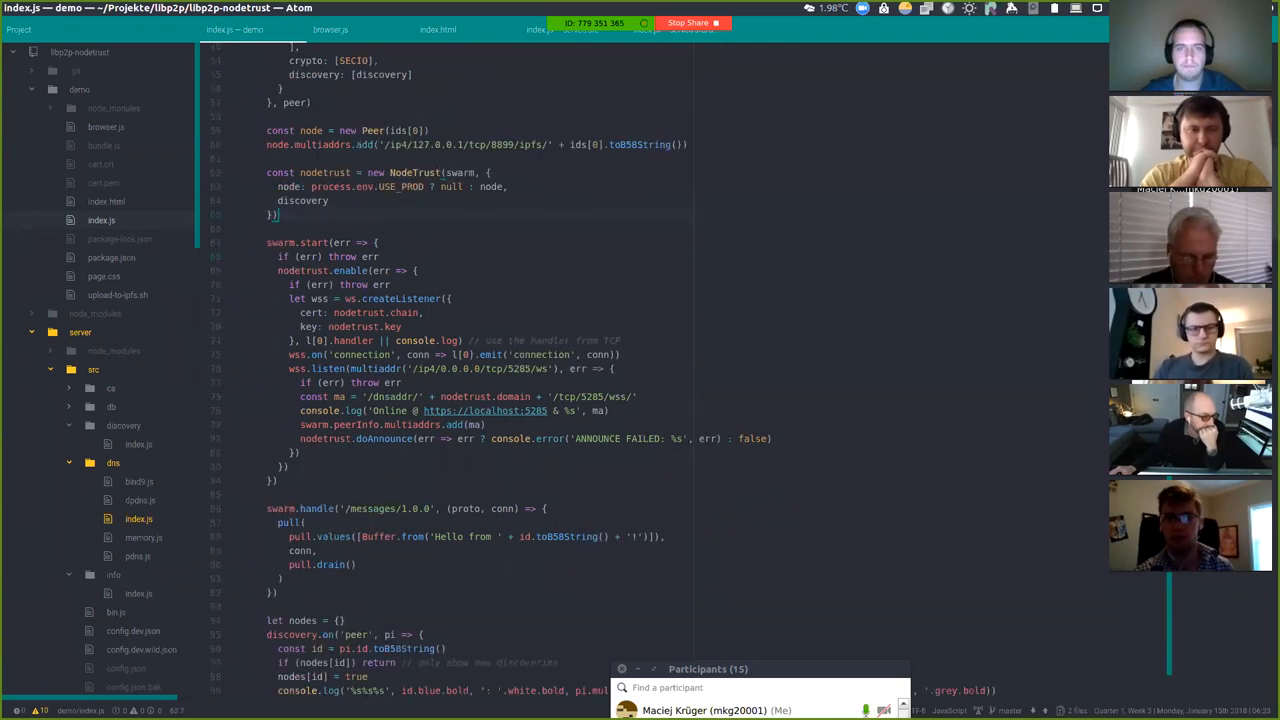
scroll(down, 3)
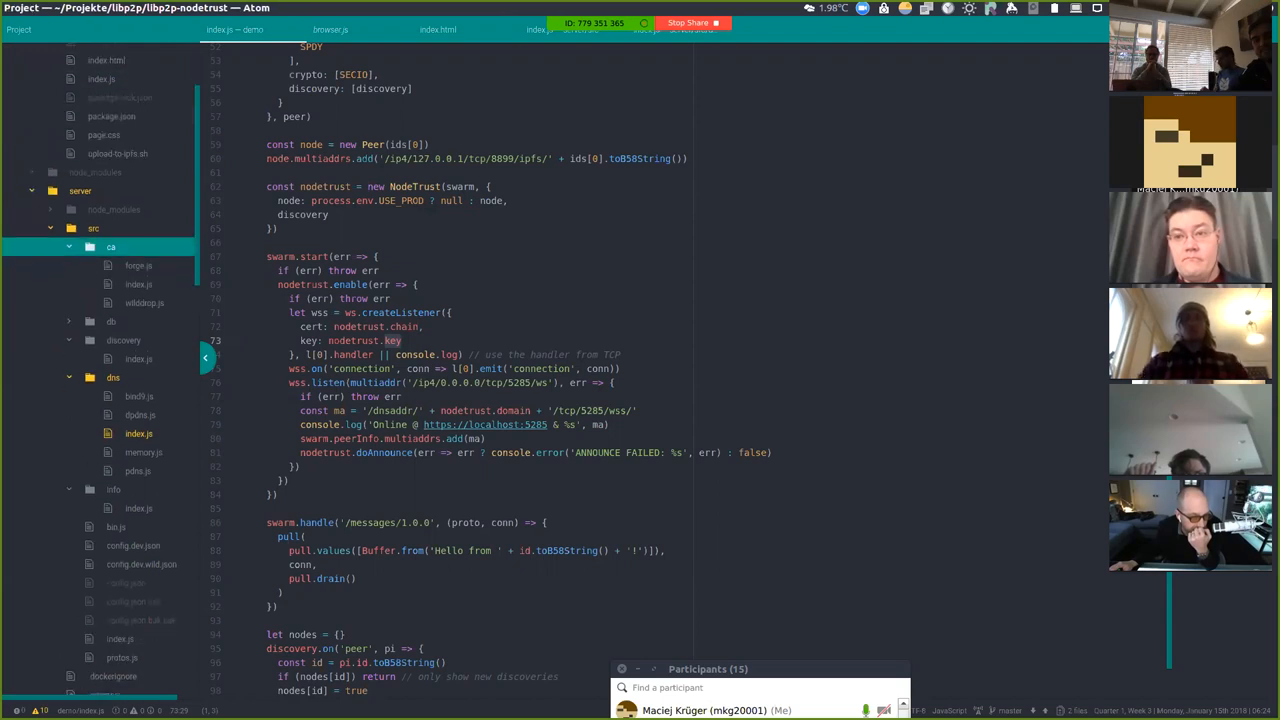
- Show ca/wilddrop.js with its ForgeCA class reading the certificate and private key
click(138, 284)
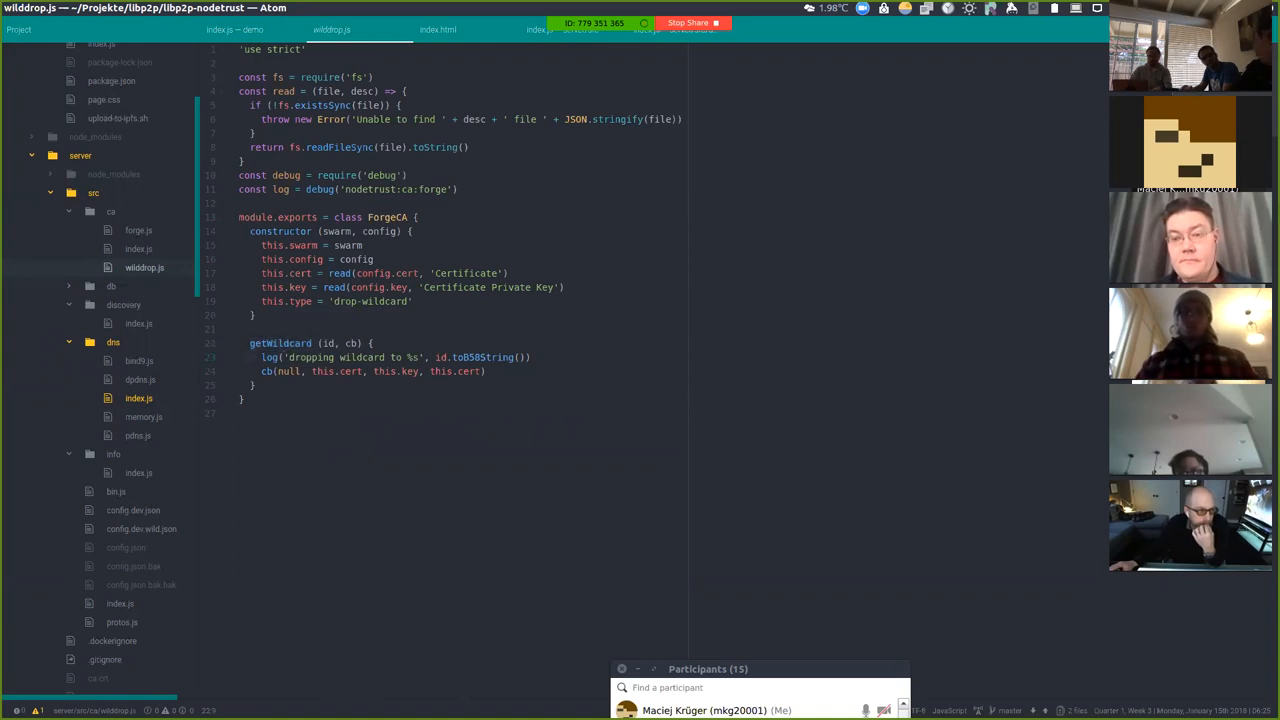
- Leave the Nodetrust Demo tab for the mkg20001/libp2p-nodetrust GitHub repository tab
double_click(360, 357)
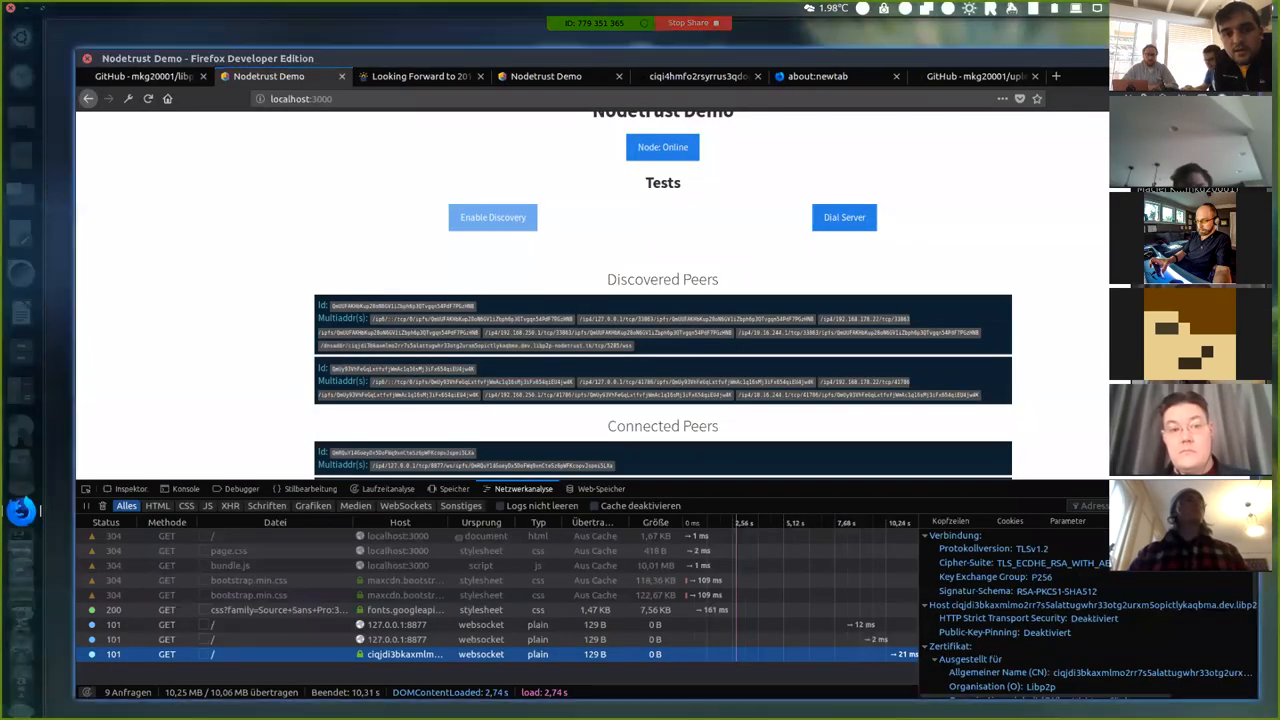
click(80, 27)
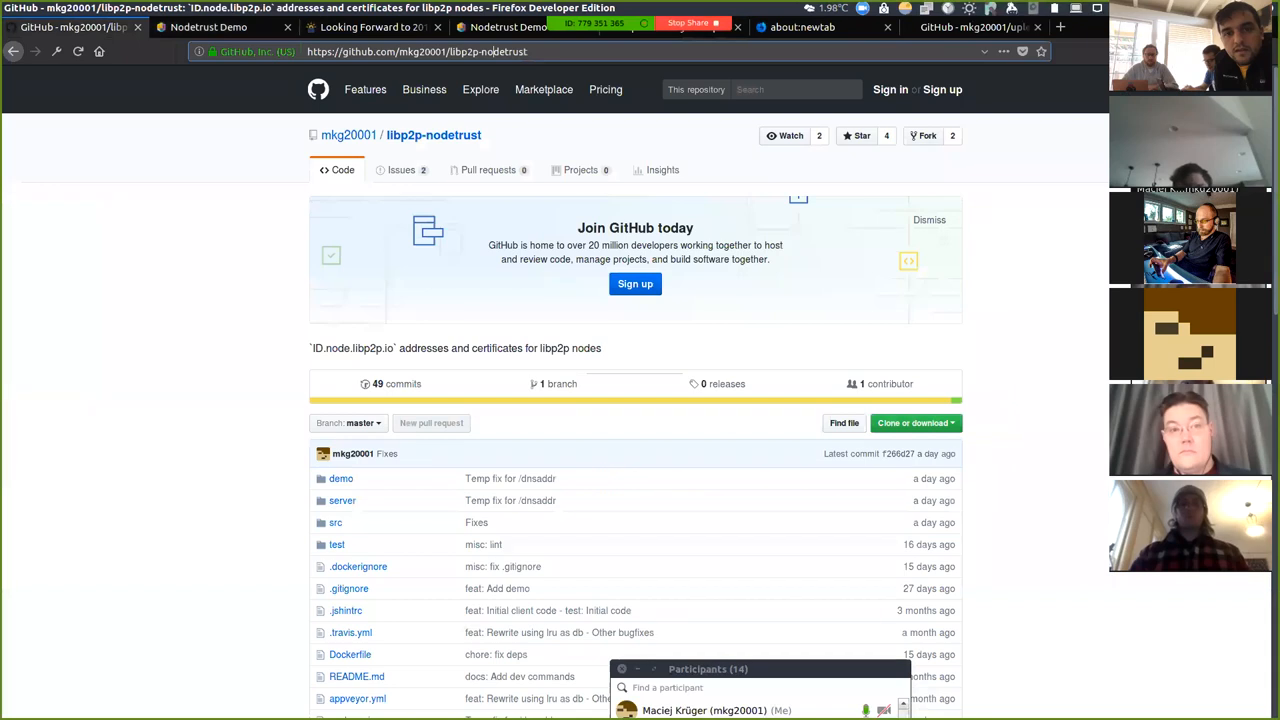
scroll(down, 3)
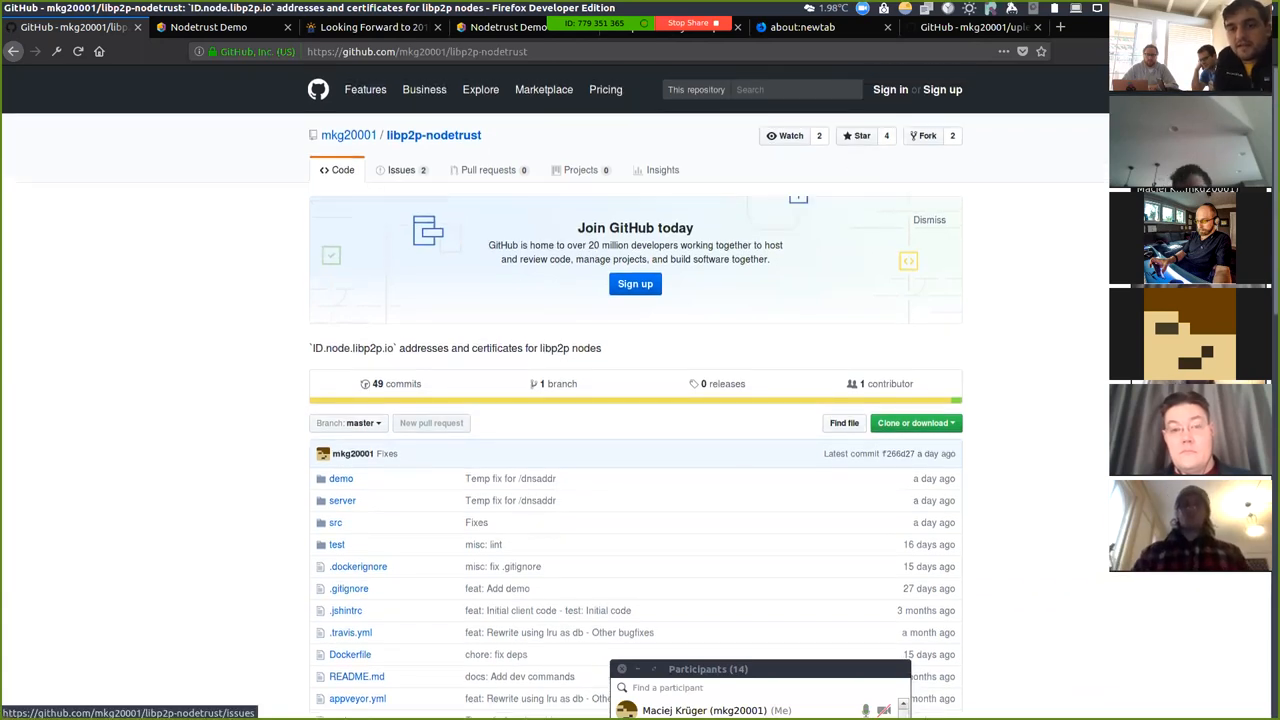
scroll(down, 3)
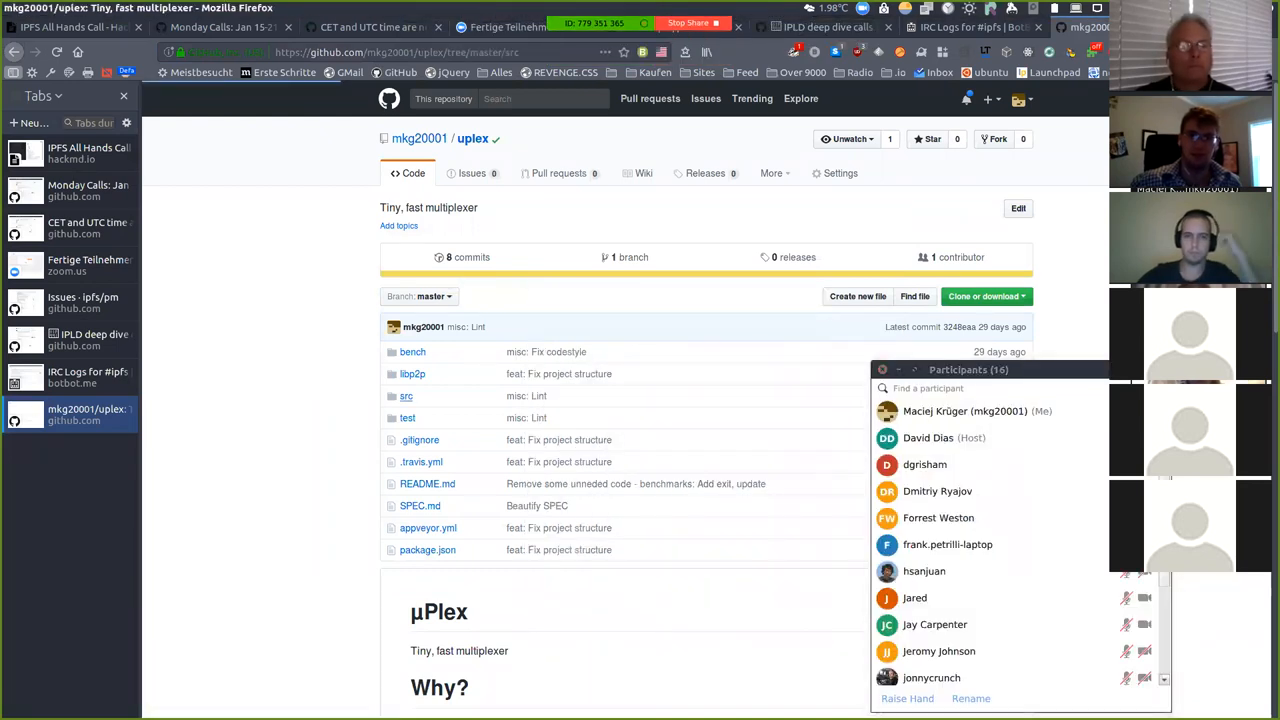
- Show uplex src/index.js on GitHub, then bring forward the terminal with 3 passing karma tests
click(406, 396)
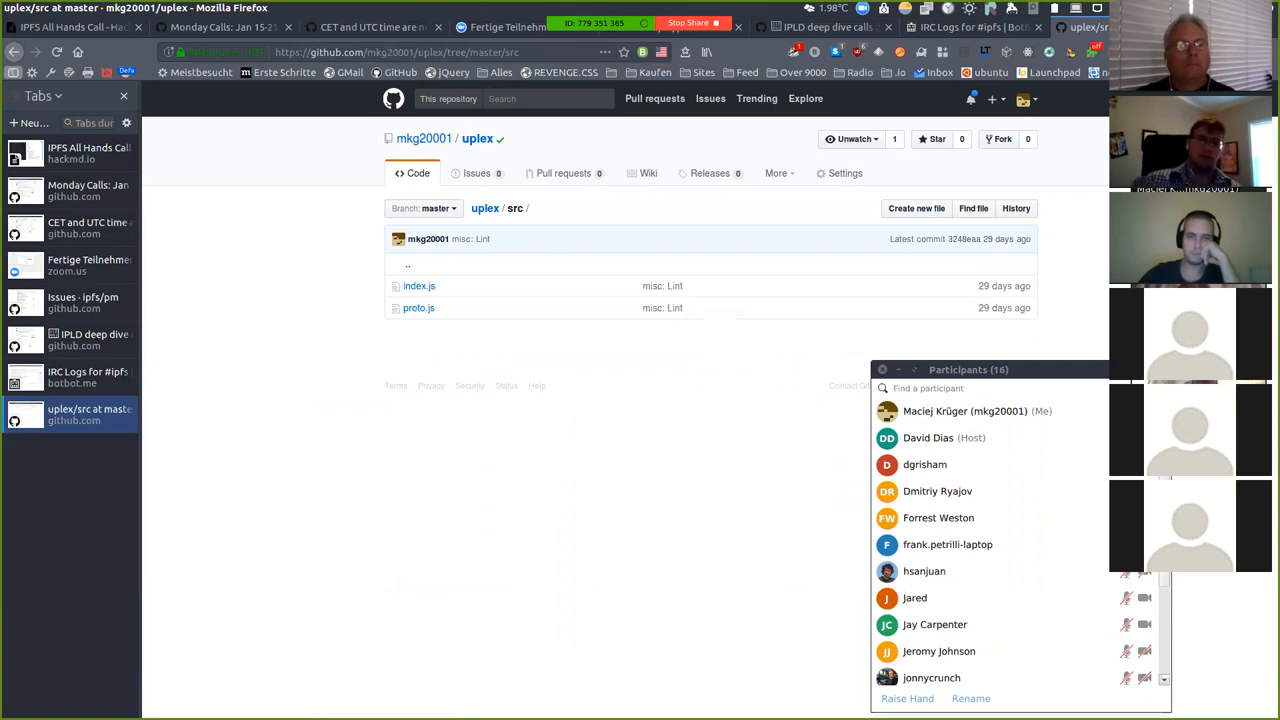
click(418, 286)
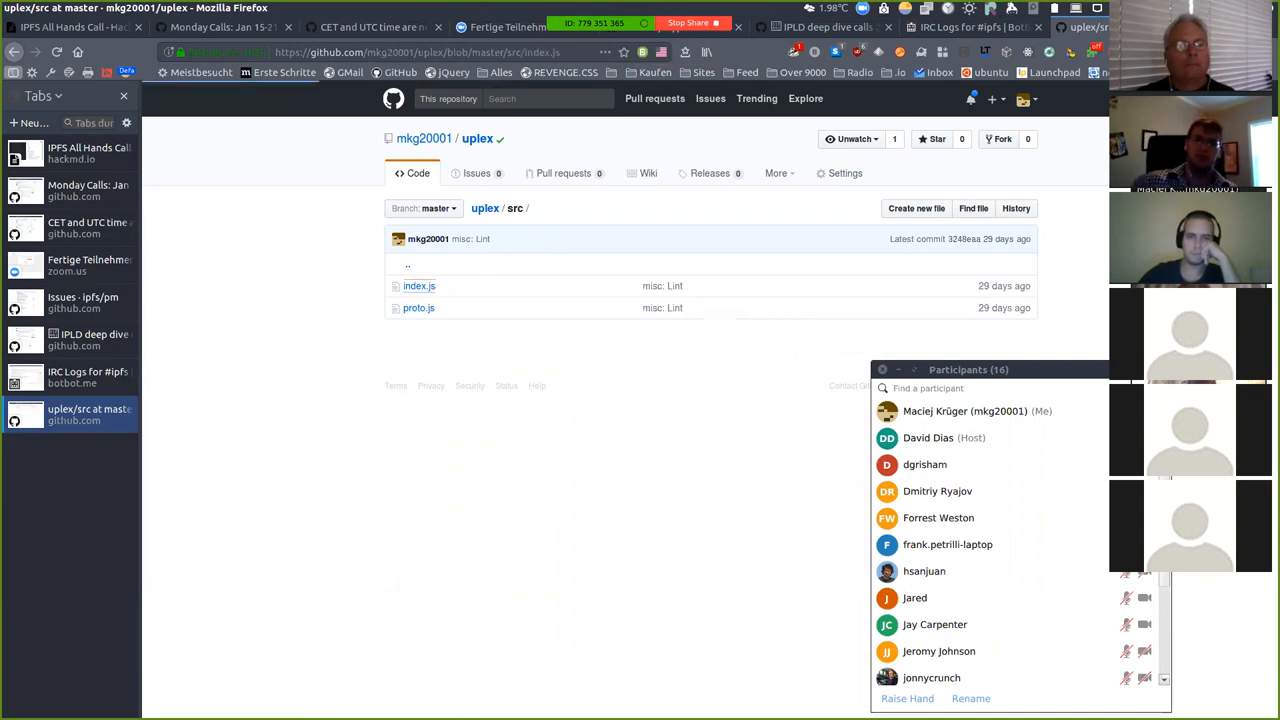
click(419, 285)
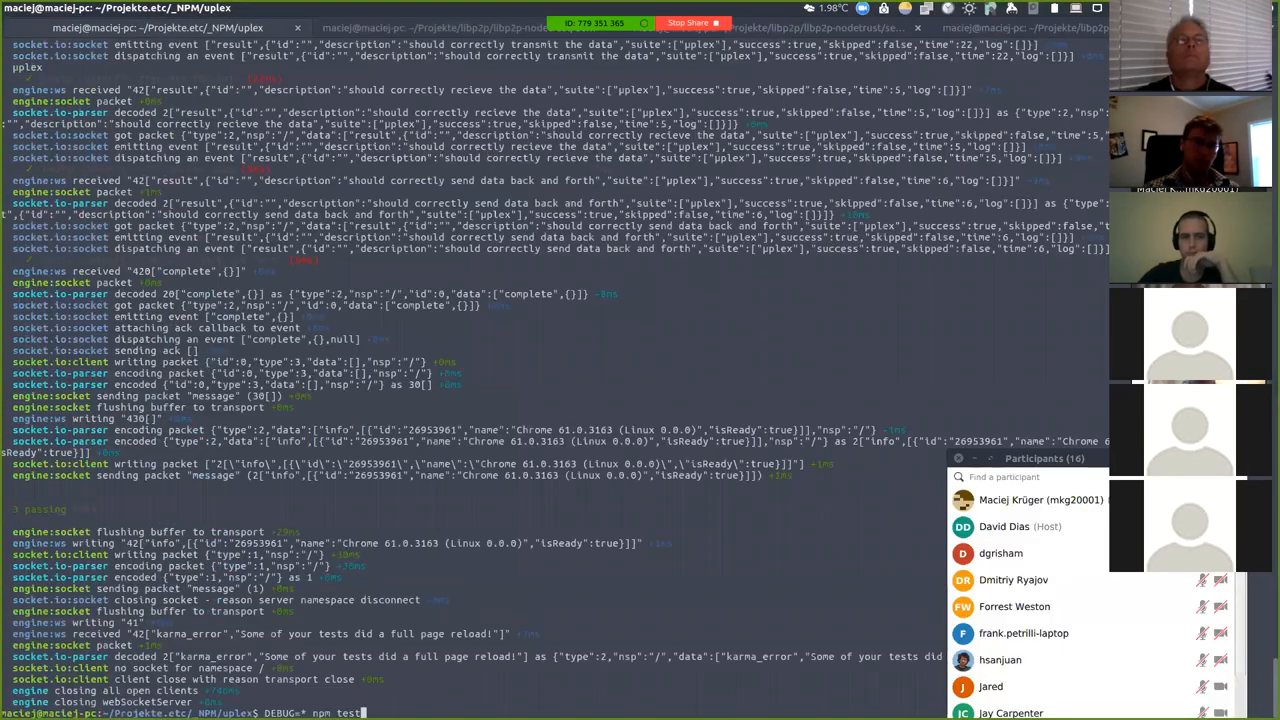
- Change the terminal command from 'npm test' to 'npm run test:node'
key(BackSpace)
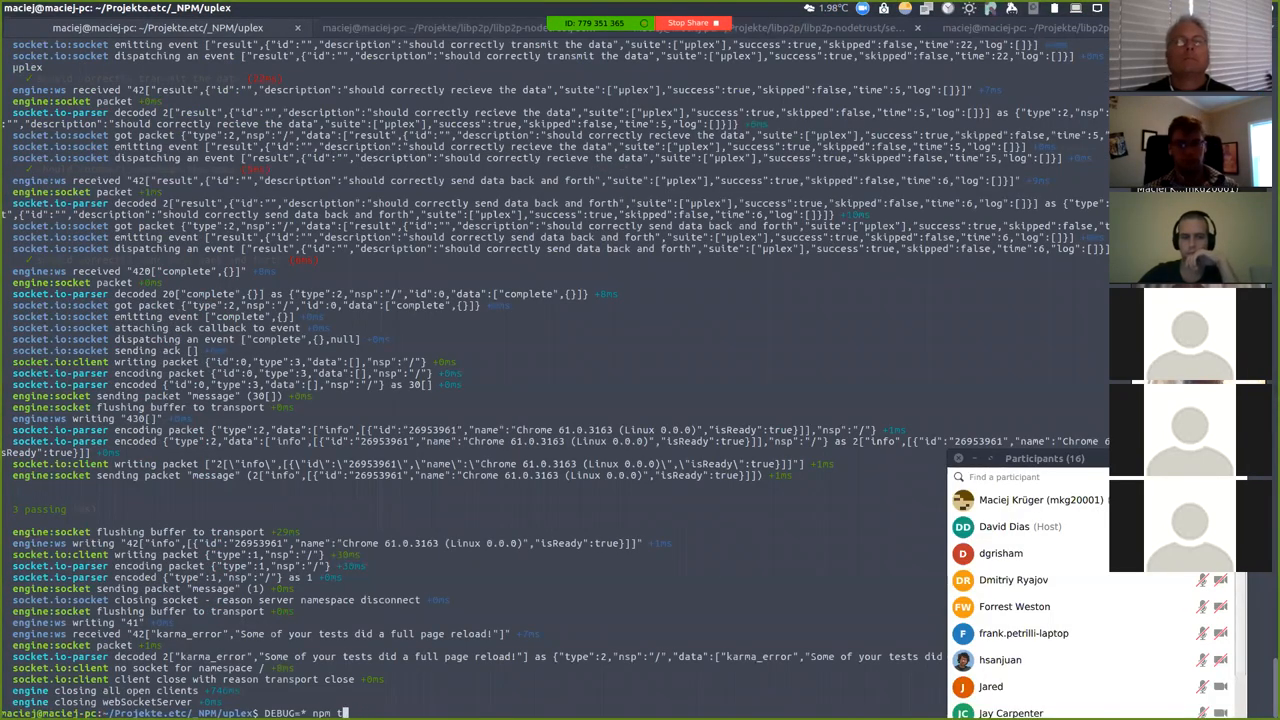
text(run test:node)
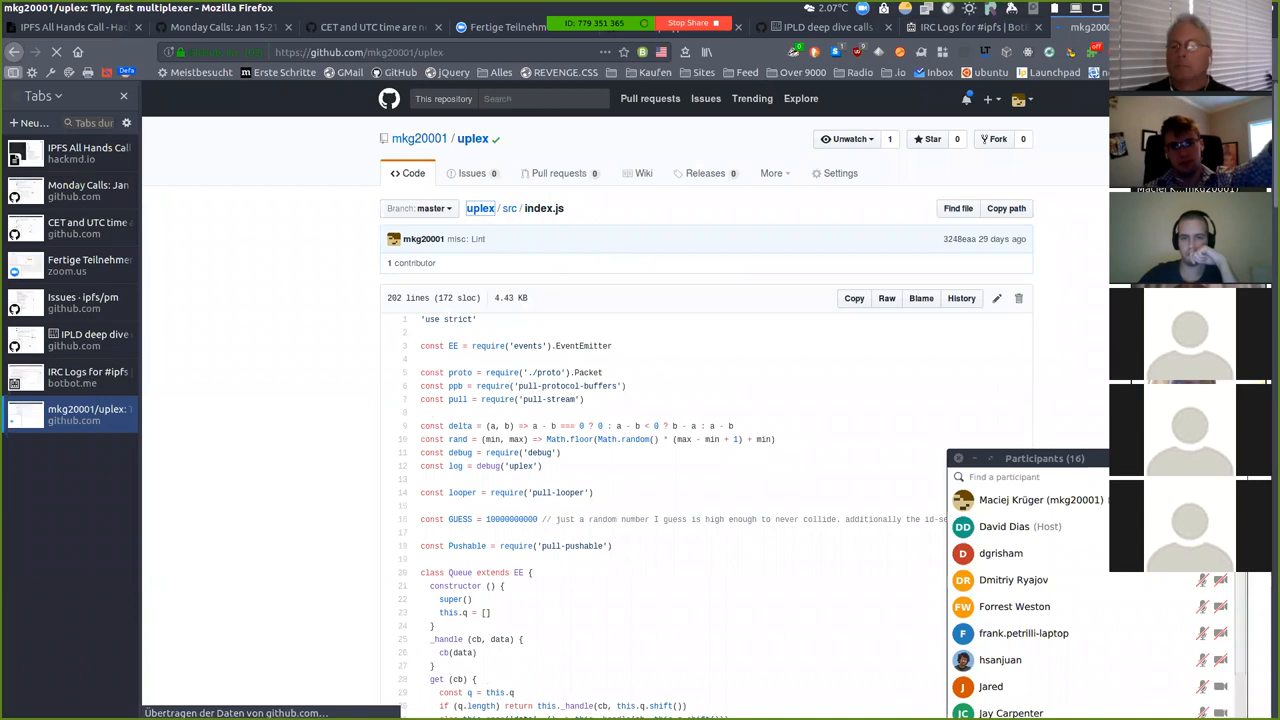
- Browse uplex's libp2p/index.js wrapper defining the UplexMuxer class
click(472, 138)
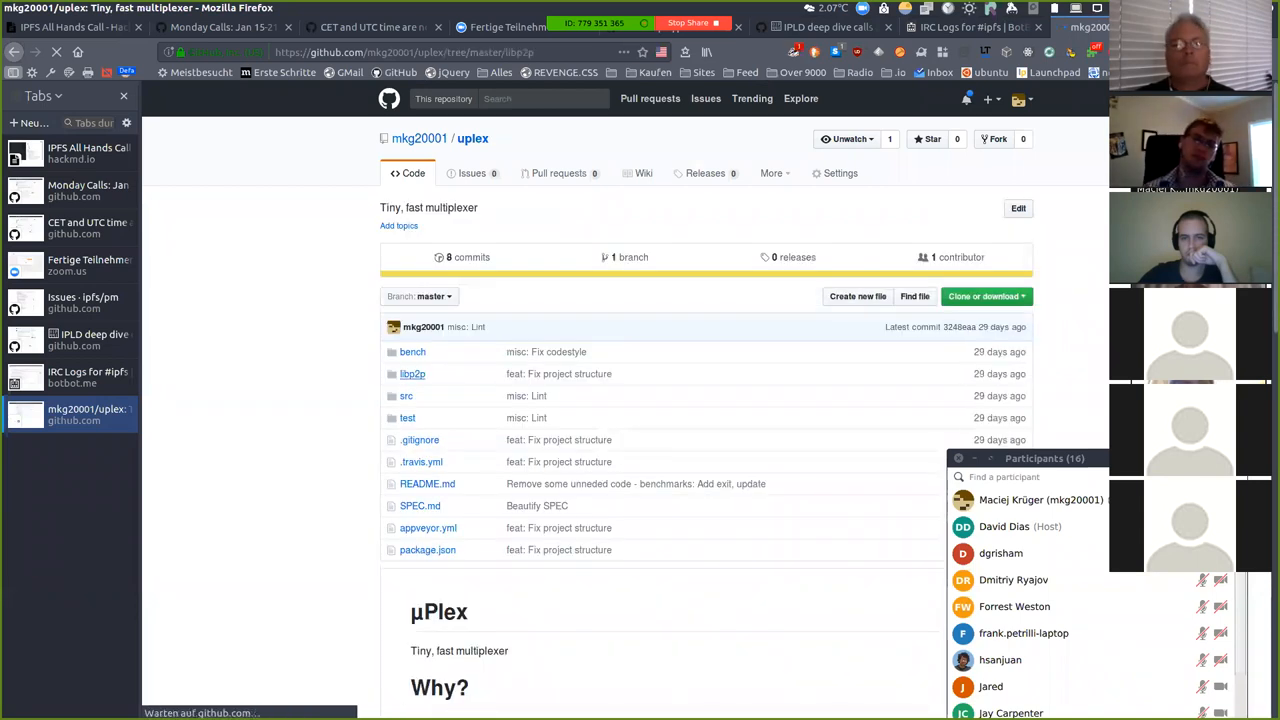
click(412, 373)
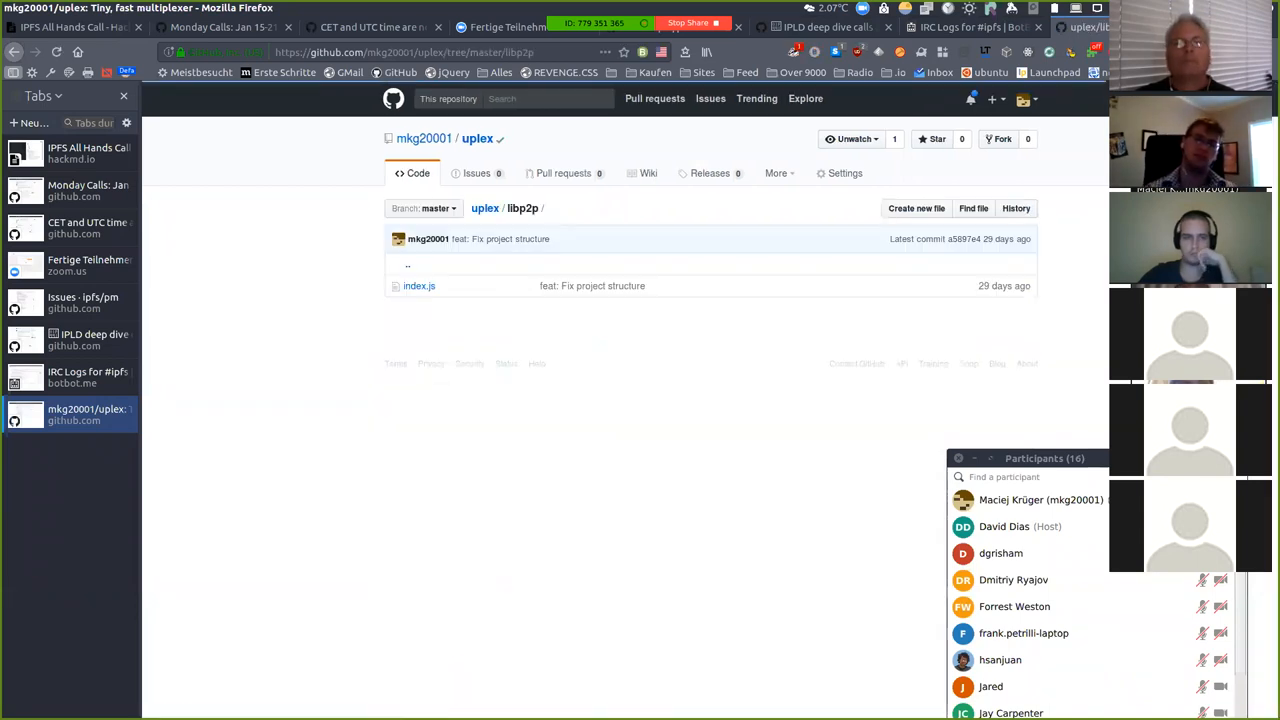
click(419, 285)
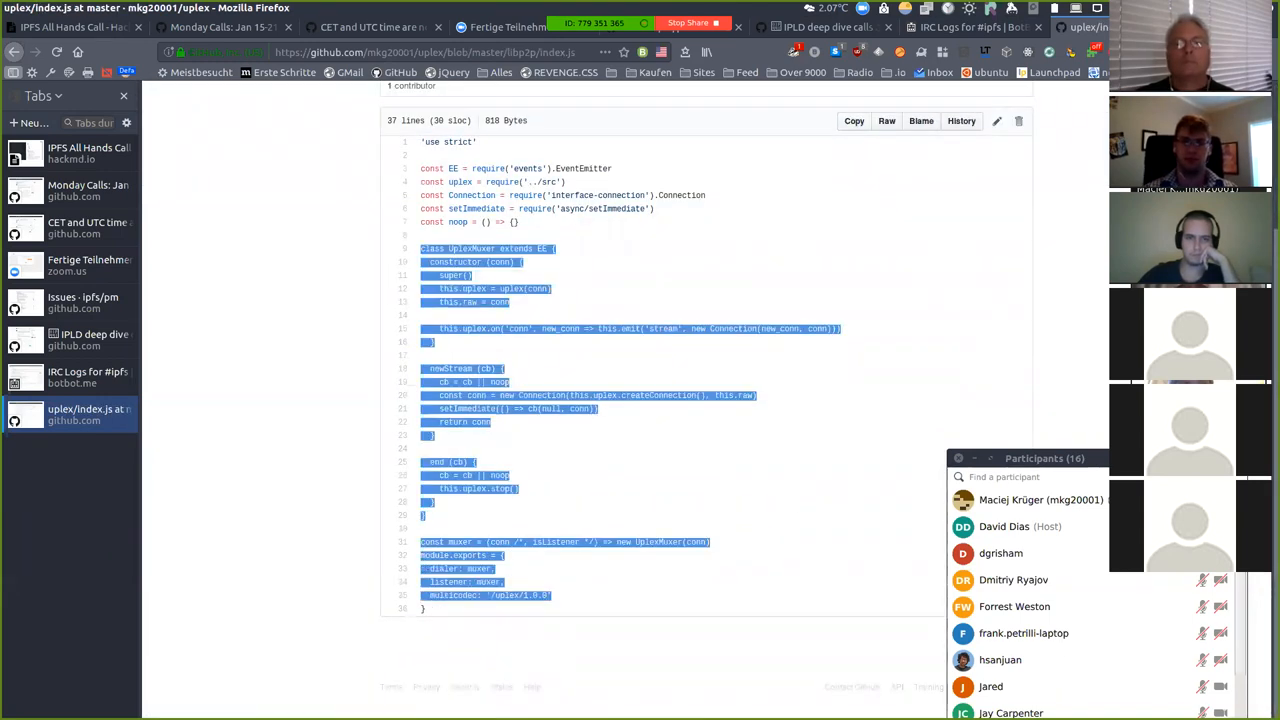
scroll(up, 3)
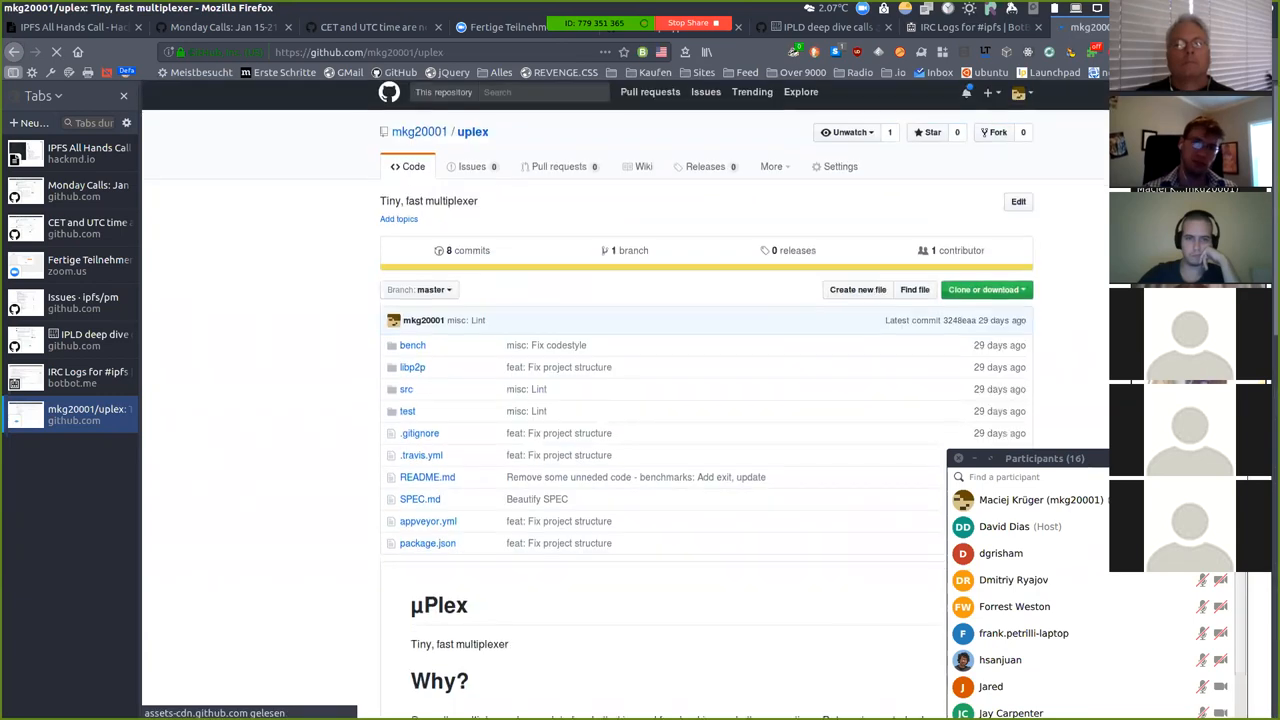
scroll(down, 3)
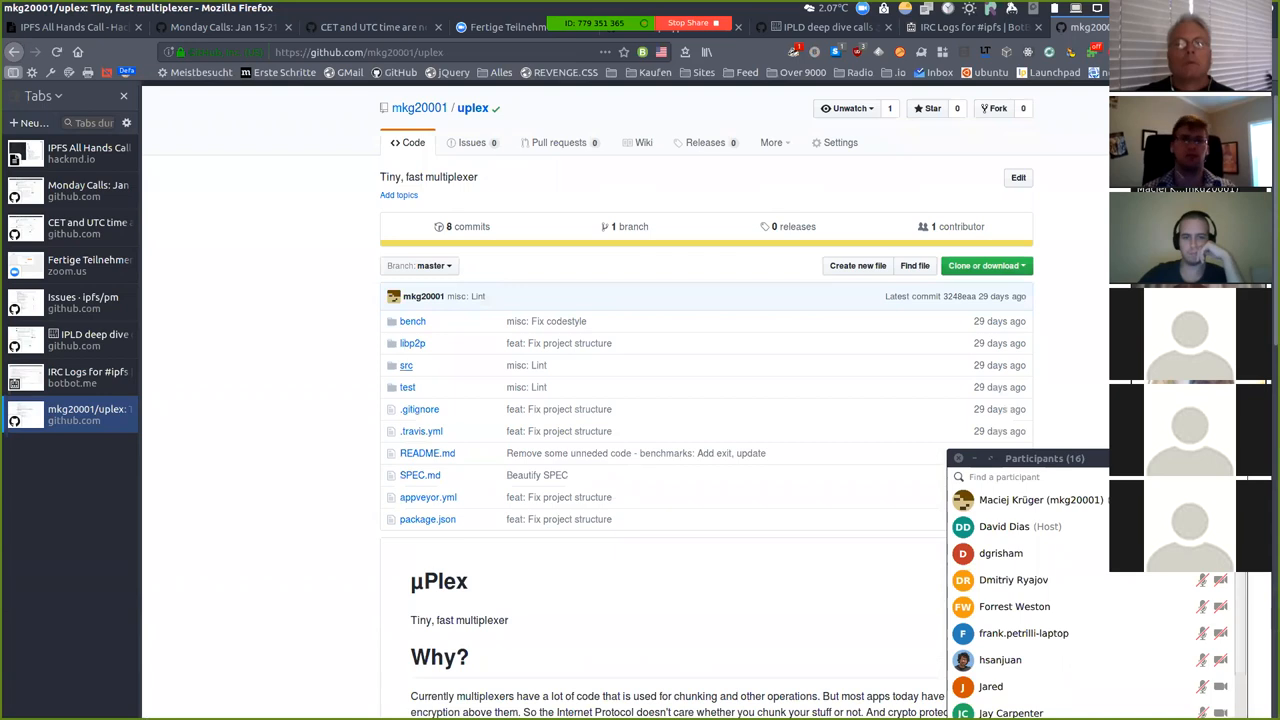
- Return to the uplex repository root and go back into its src folder
click(406, 365)
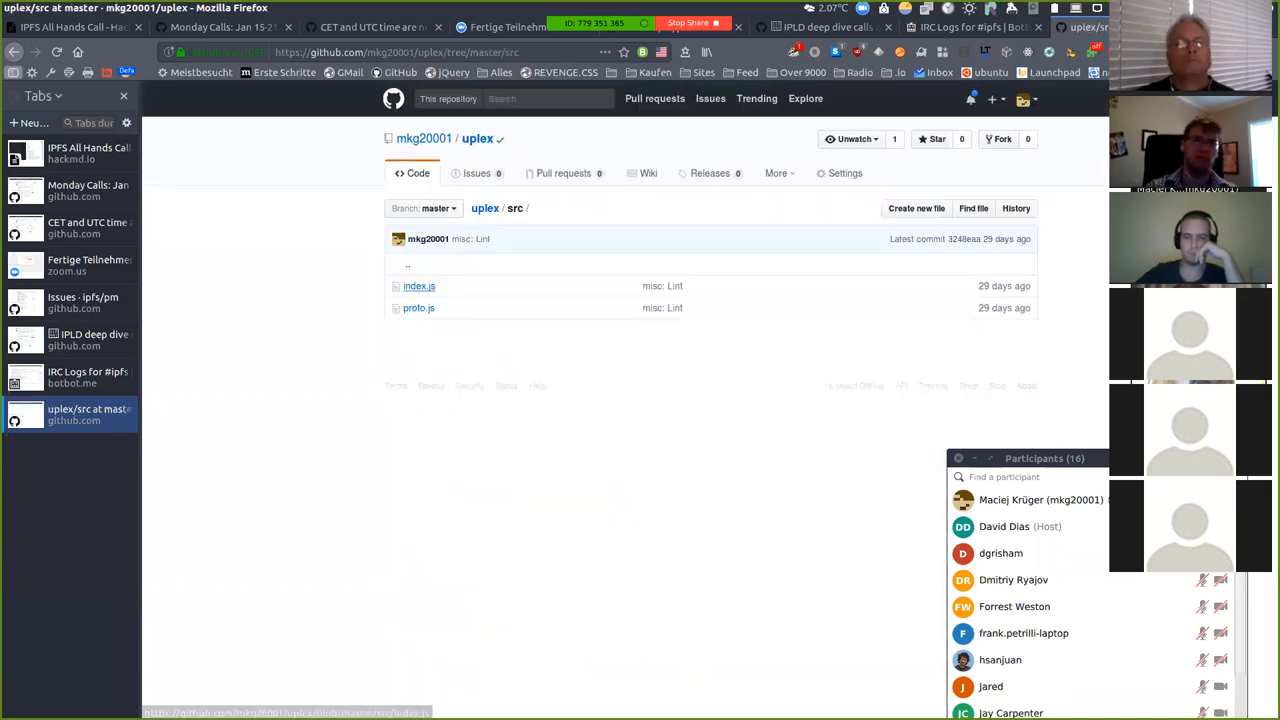
click(419, 308)
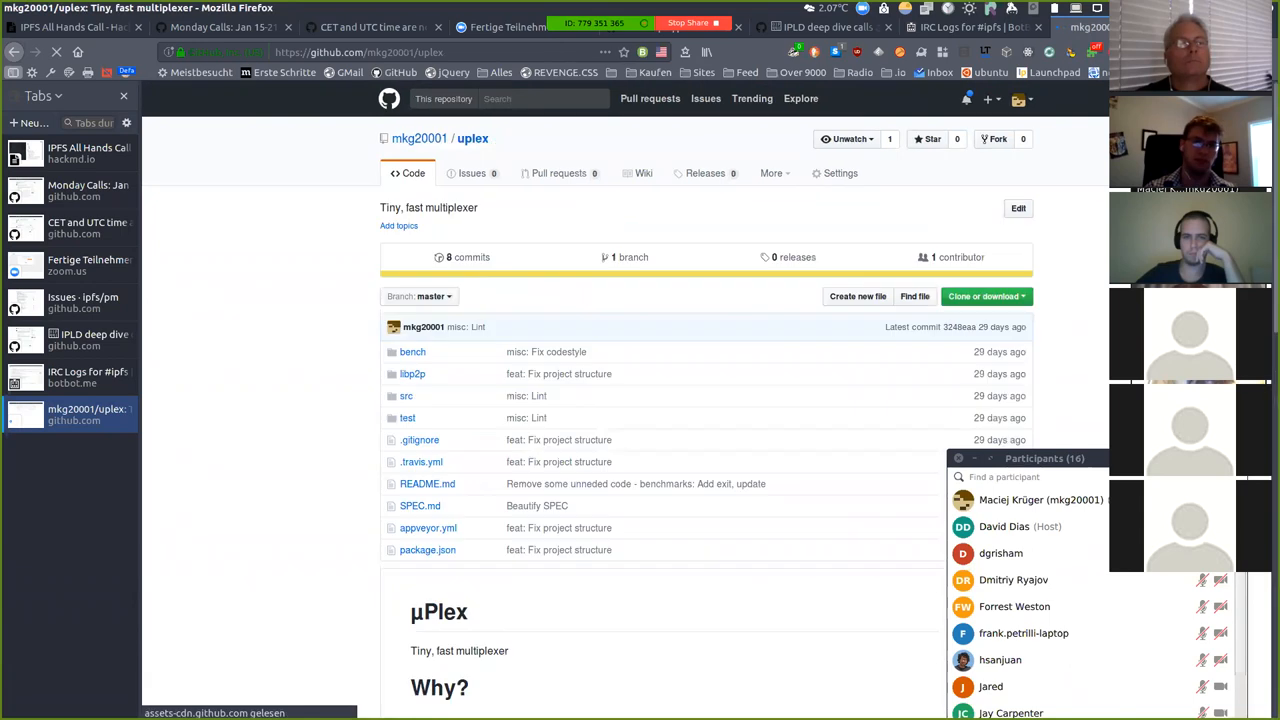
click(406, 396)
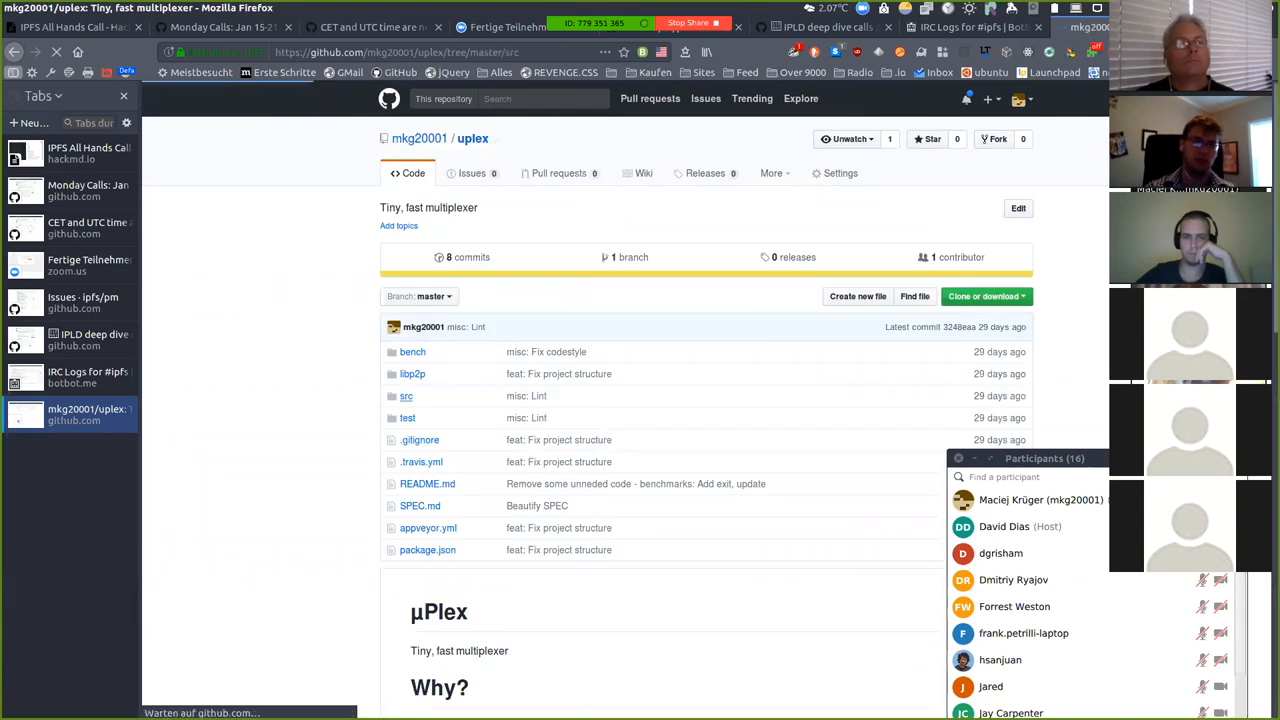
- Read through src/index.js: the SinkConn, DuplexConn and Uplex classes and the handle code
click(406, 395)
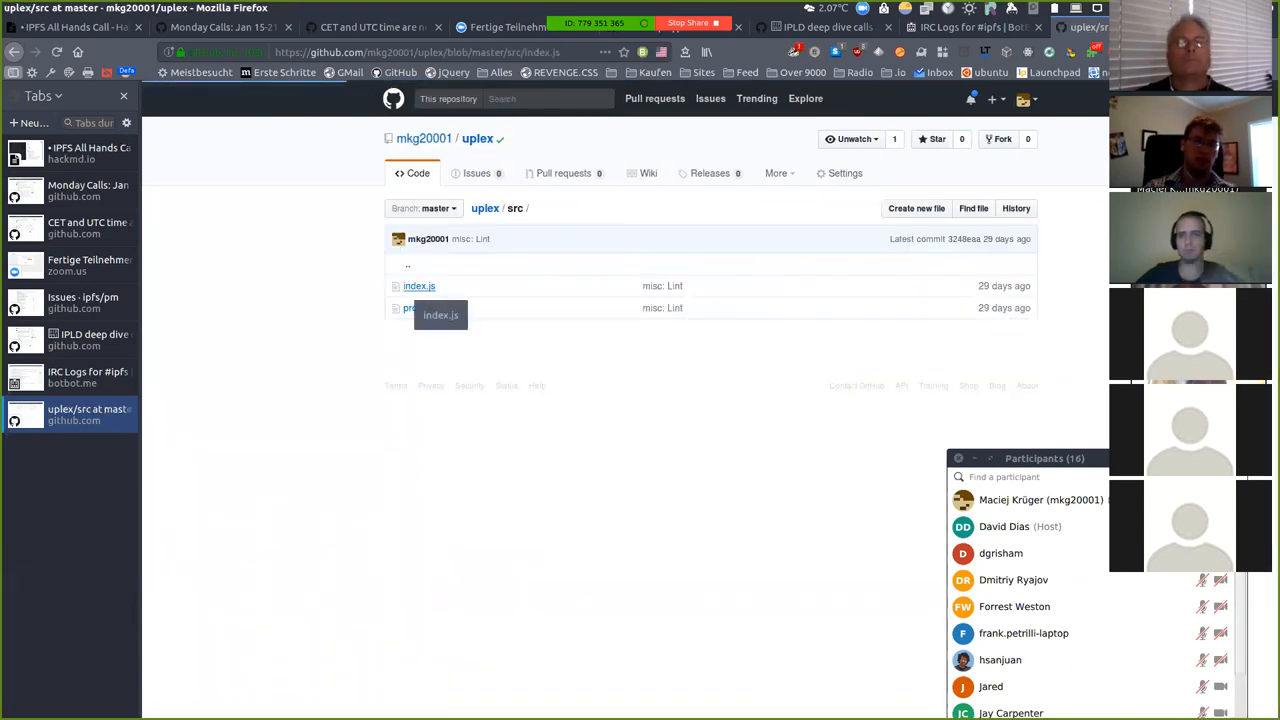
click(419, 285)
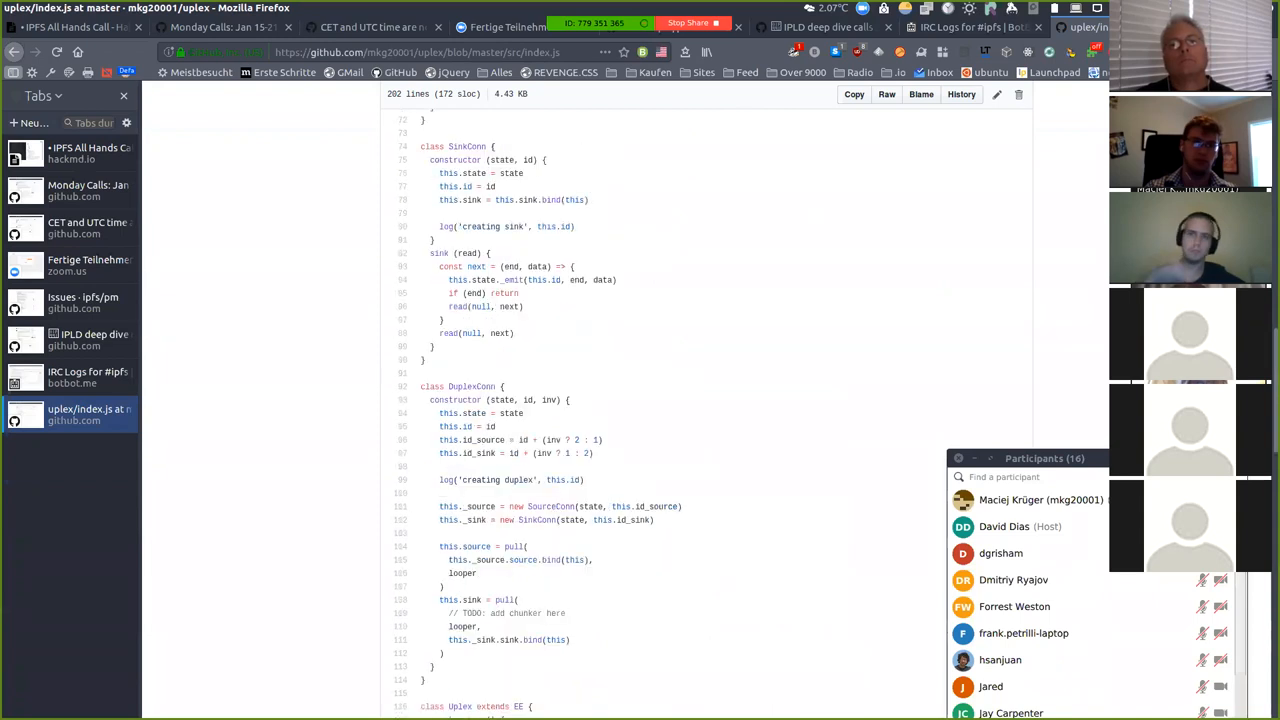
scroll(down, 3)
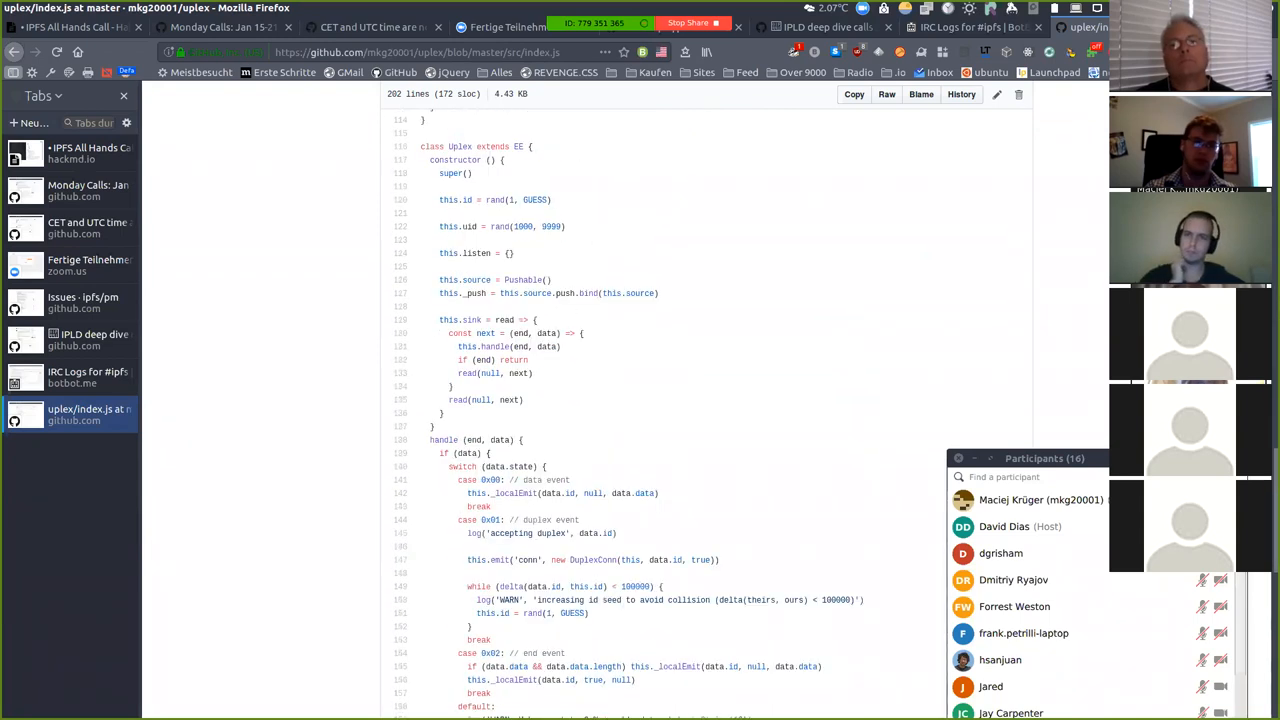
scroll(down, 3)
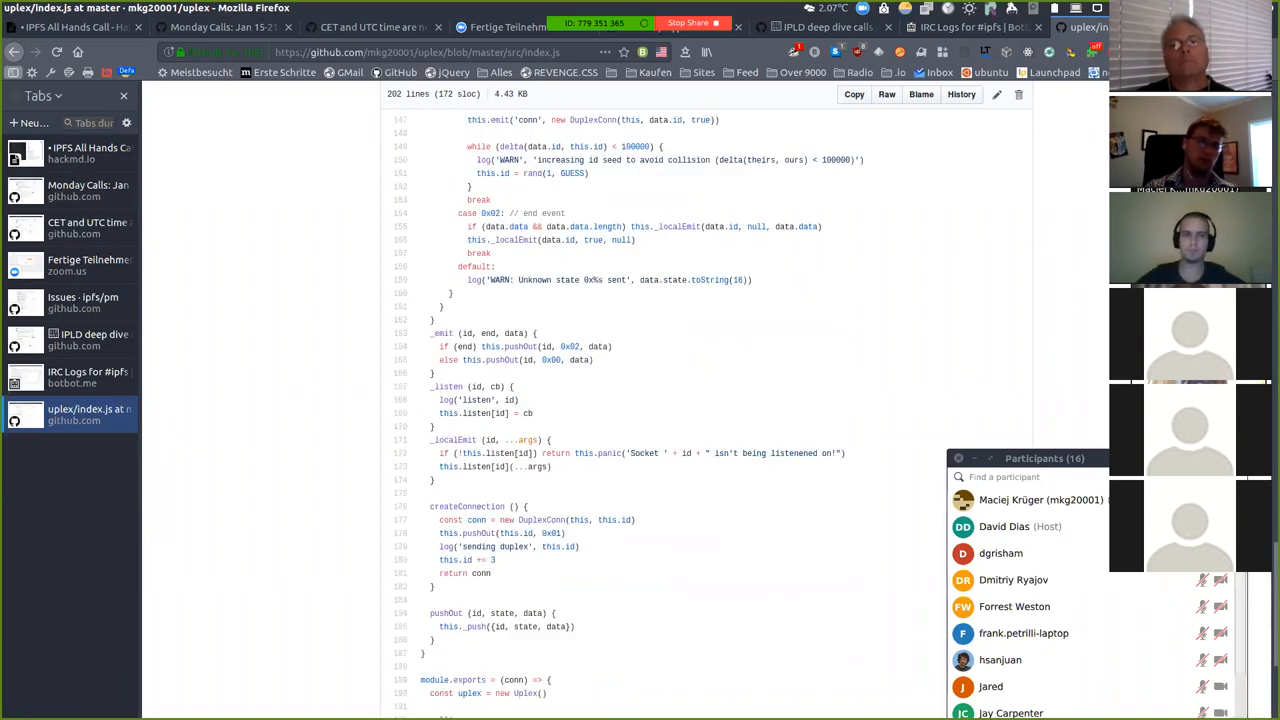
scroll(down, 3)
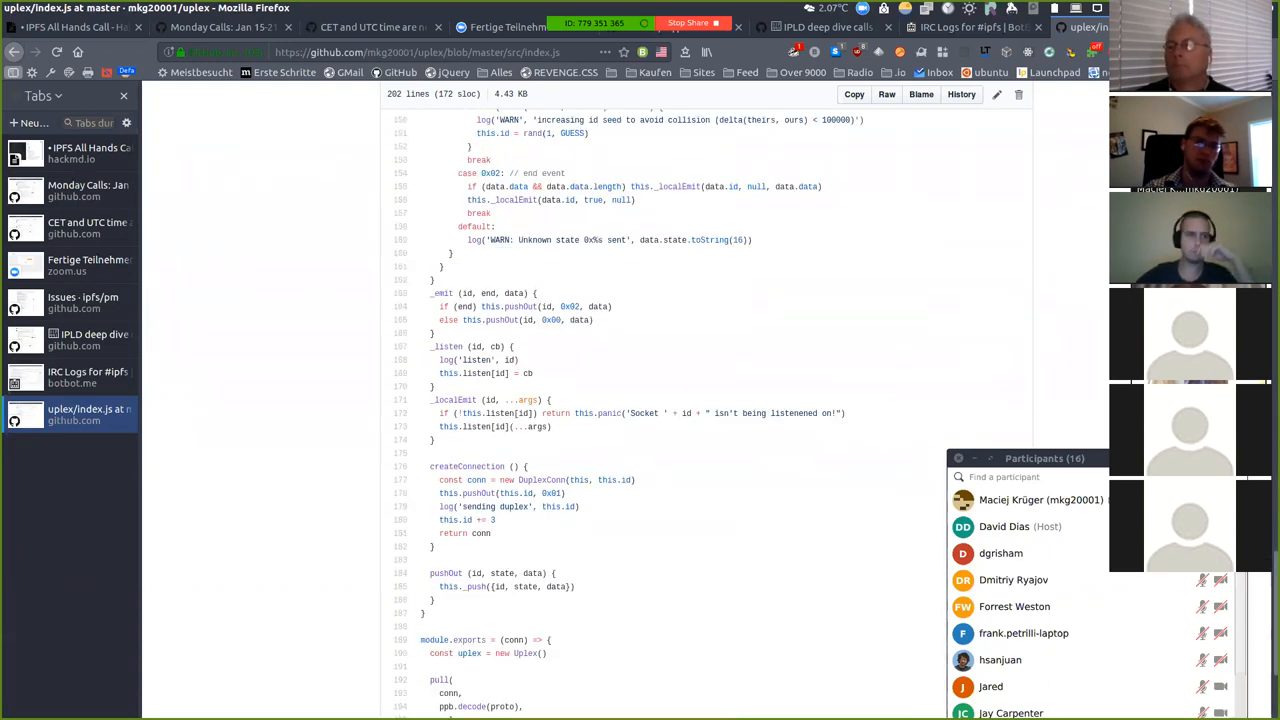
scroll(up, 3)
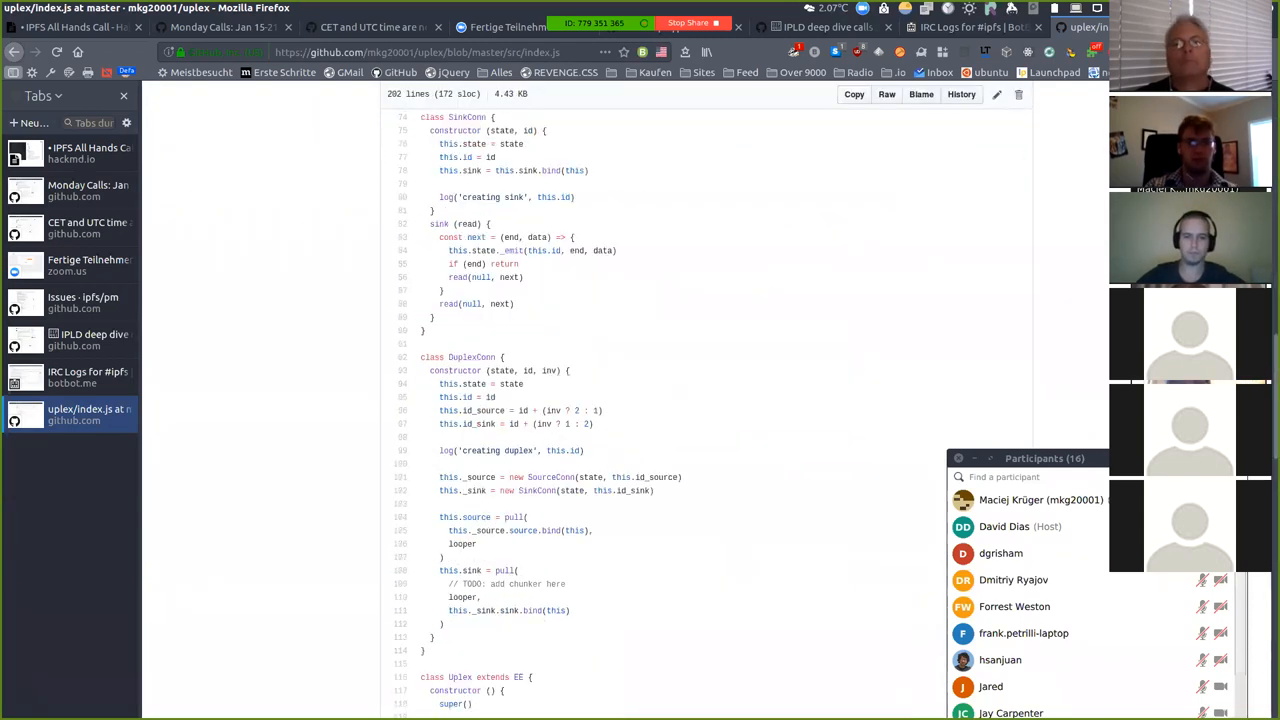
scroll(down, 3)
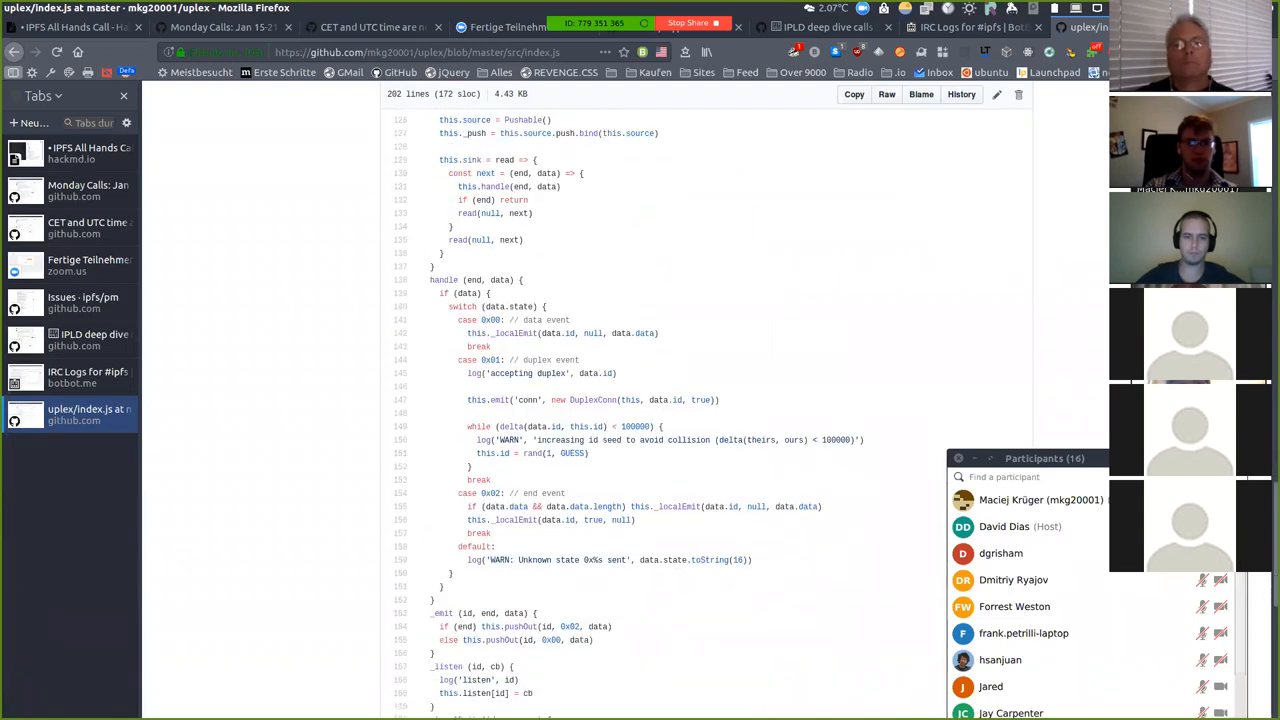
double_click(490, 319)
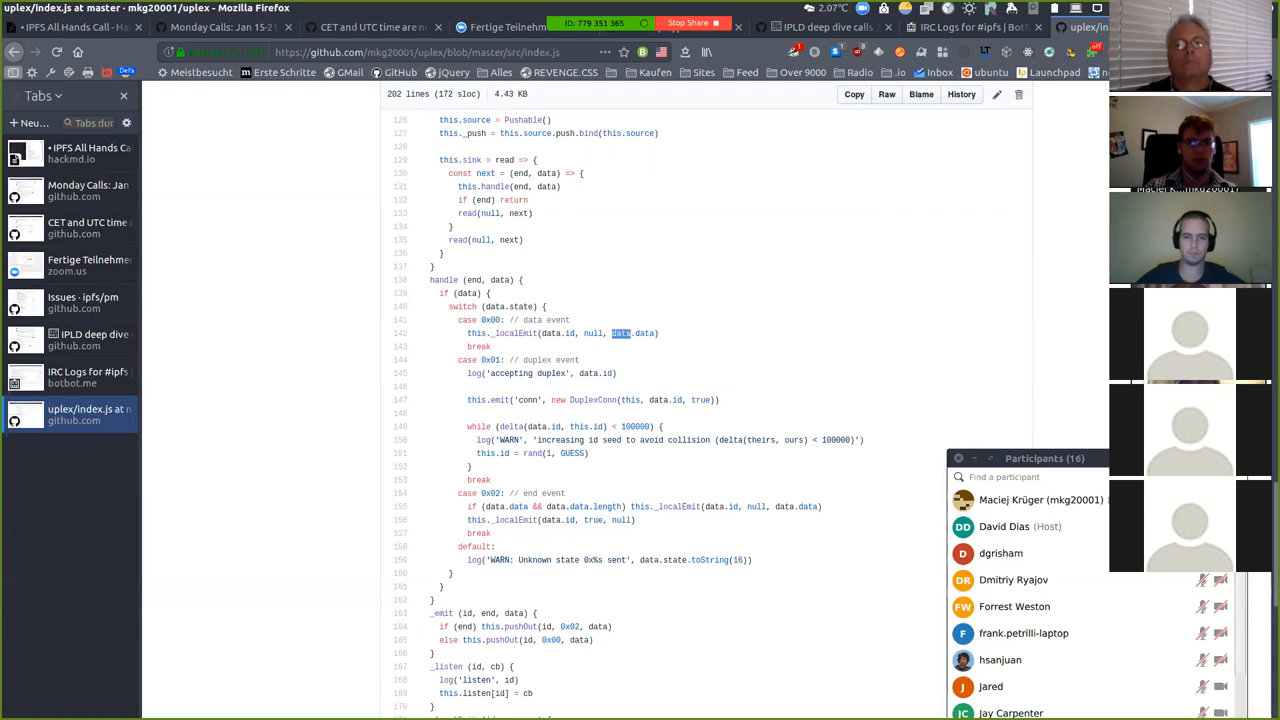
scroll(down, 3)
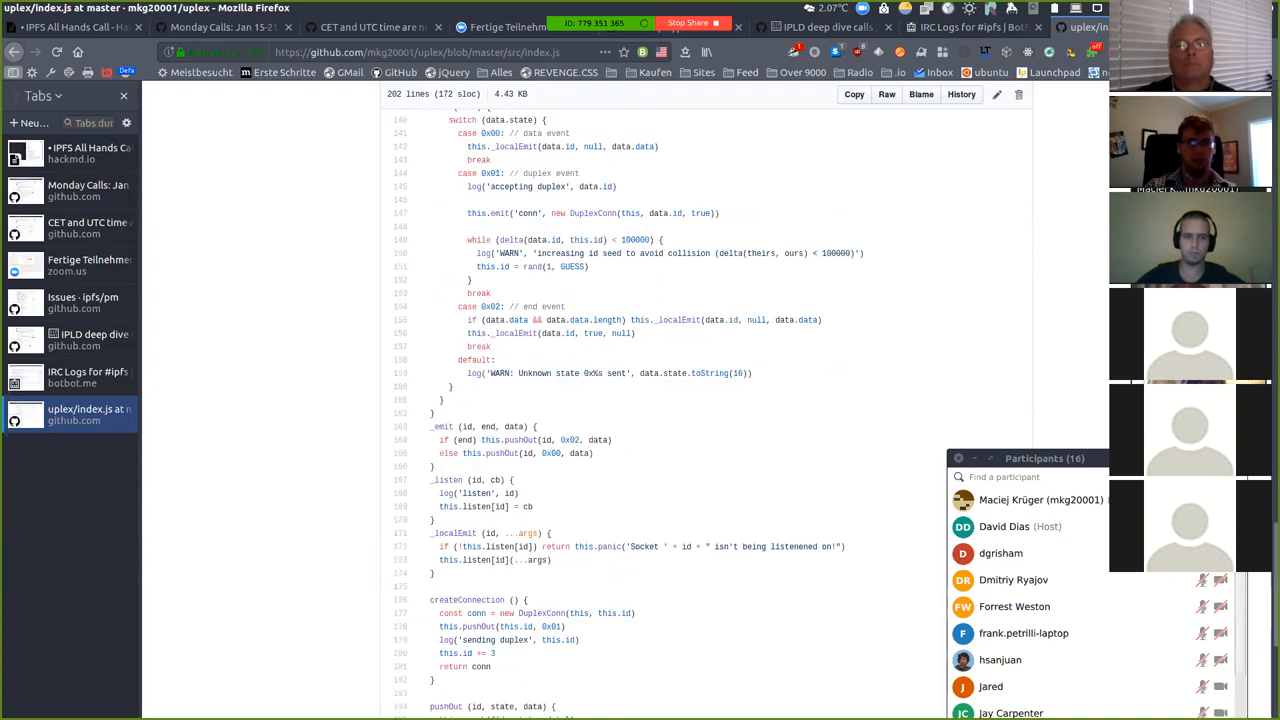
scroll(up, 3)
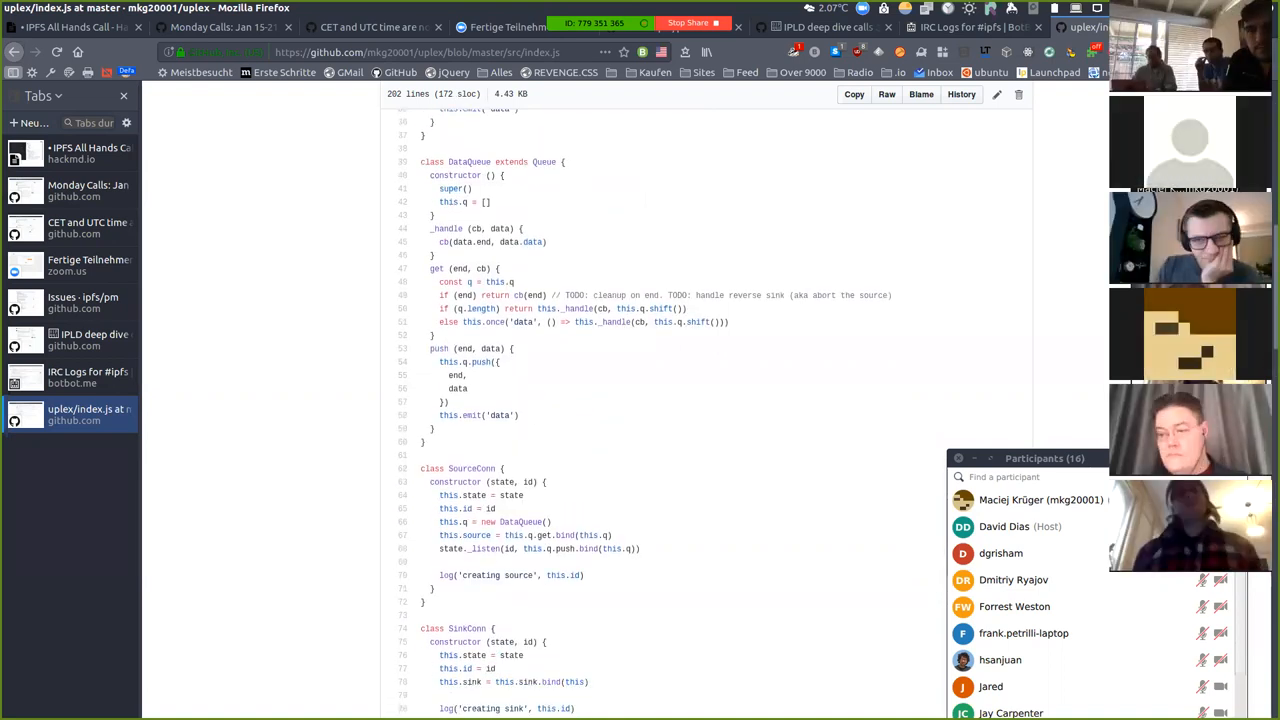
drag(663, 295, 687, 308)
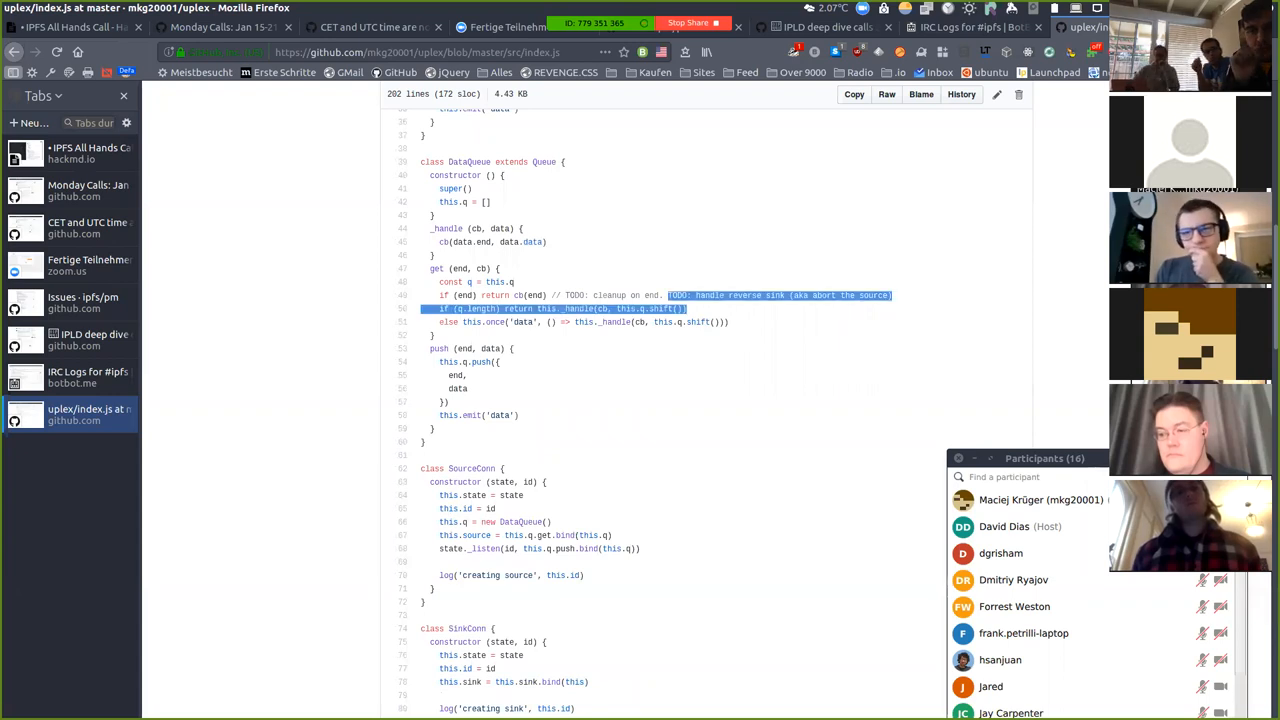
scroll(down, 3)
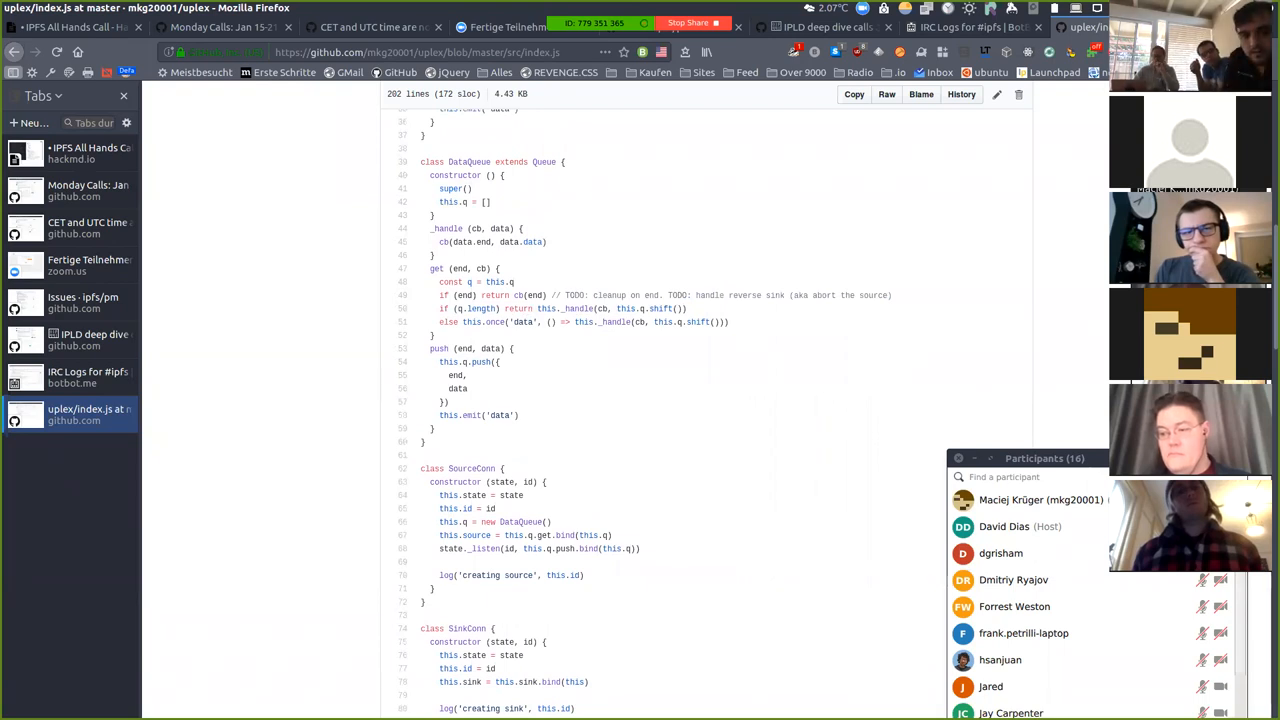
scroll(down, 3)
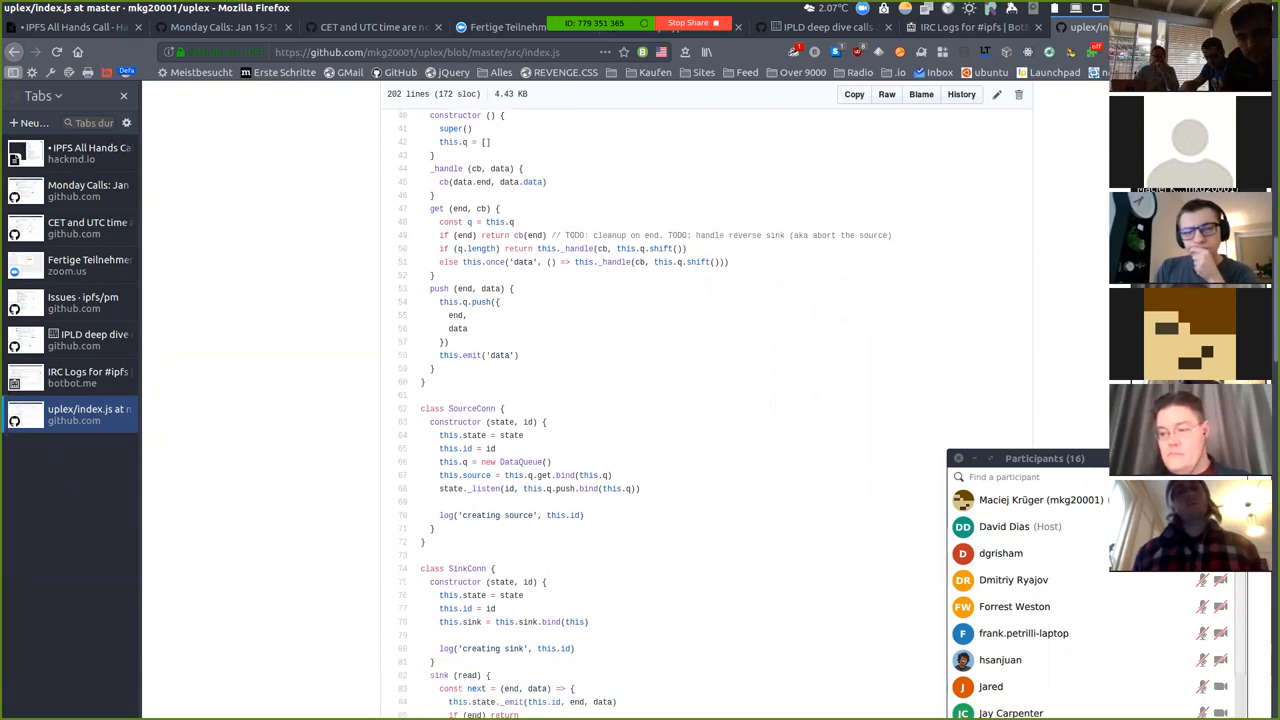
scroll(down, 3)
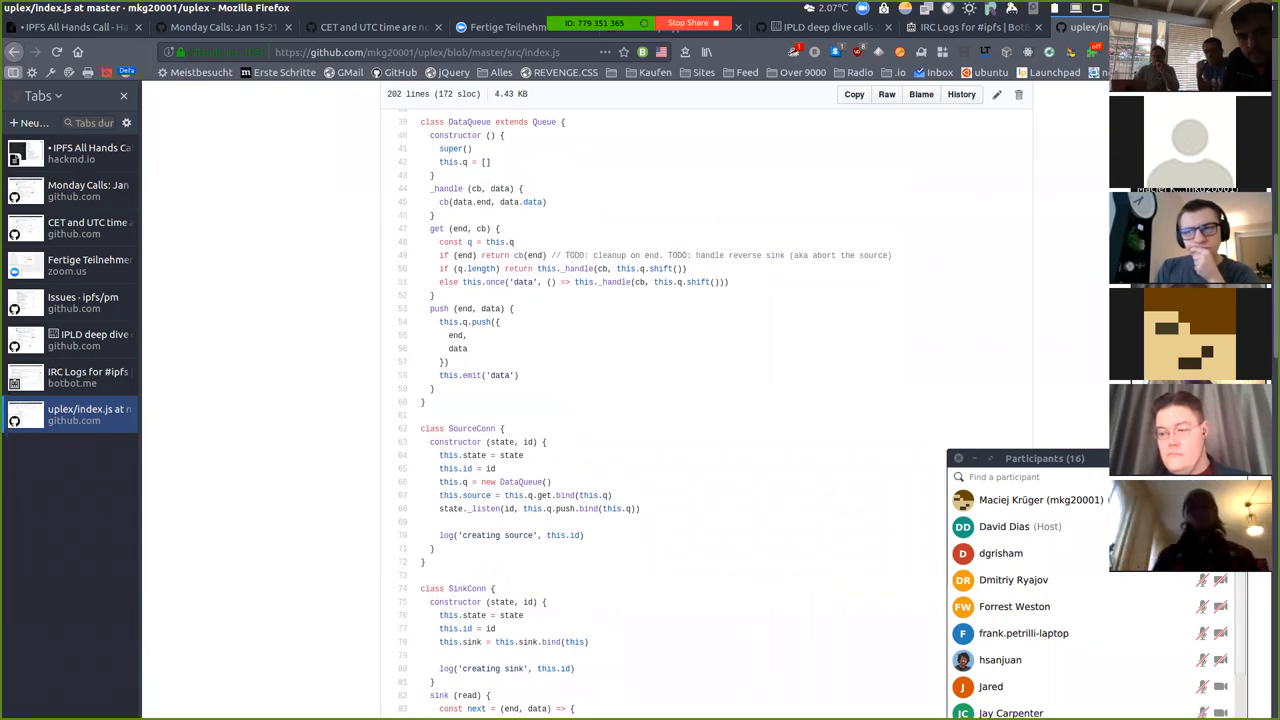